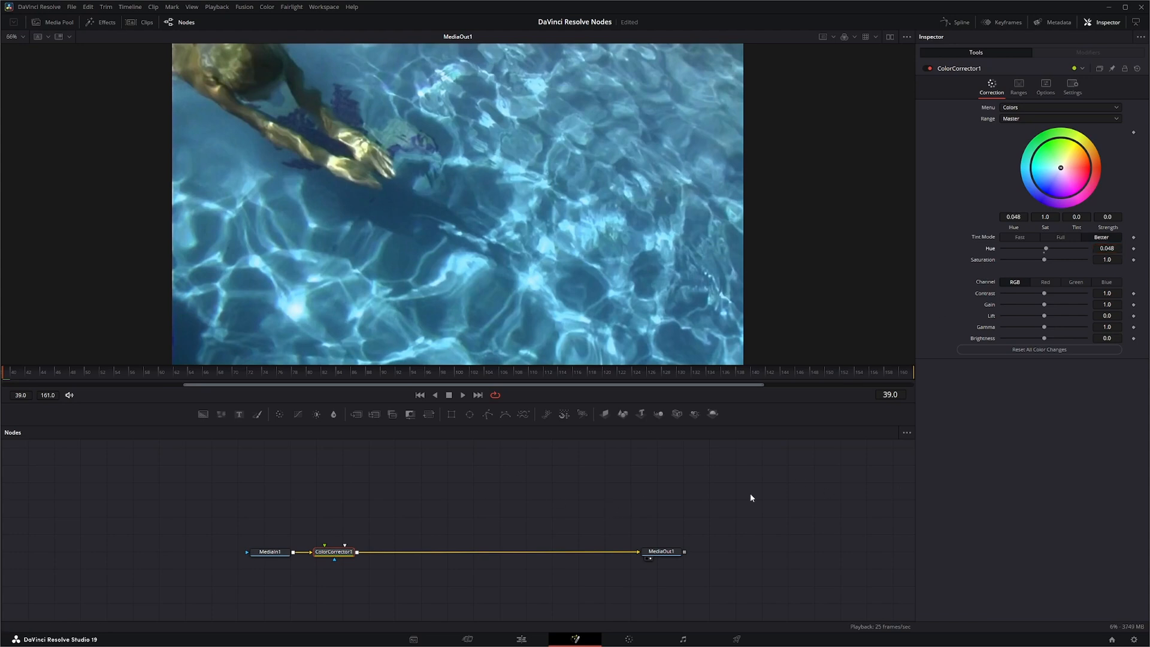
{"action": "mouse_move", "coordinate": [451, 506]}
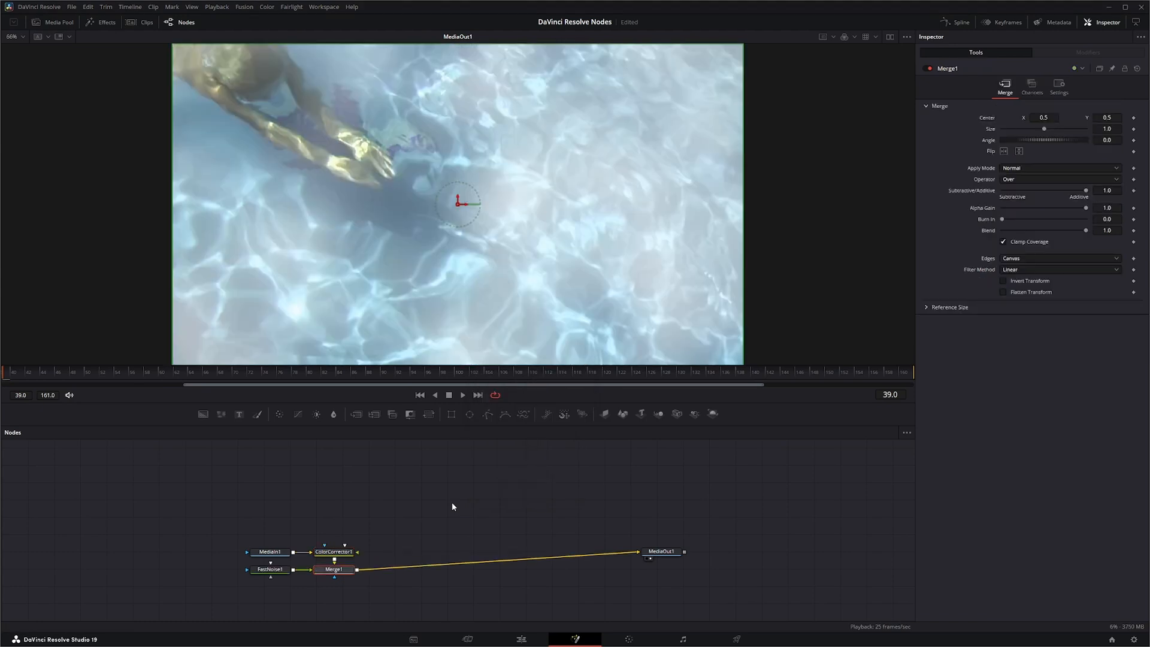
Position the FastNoise node beneath the Merge feeding MediaOut1
{"action": "left_click_drag", "start_coordinate": [334, 569], "coordinate": [401, 570]}
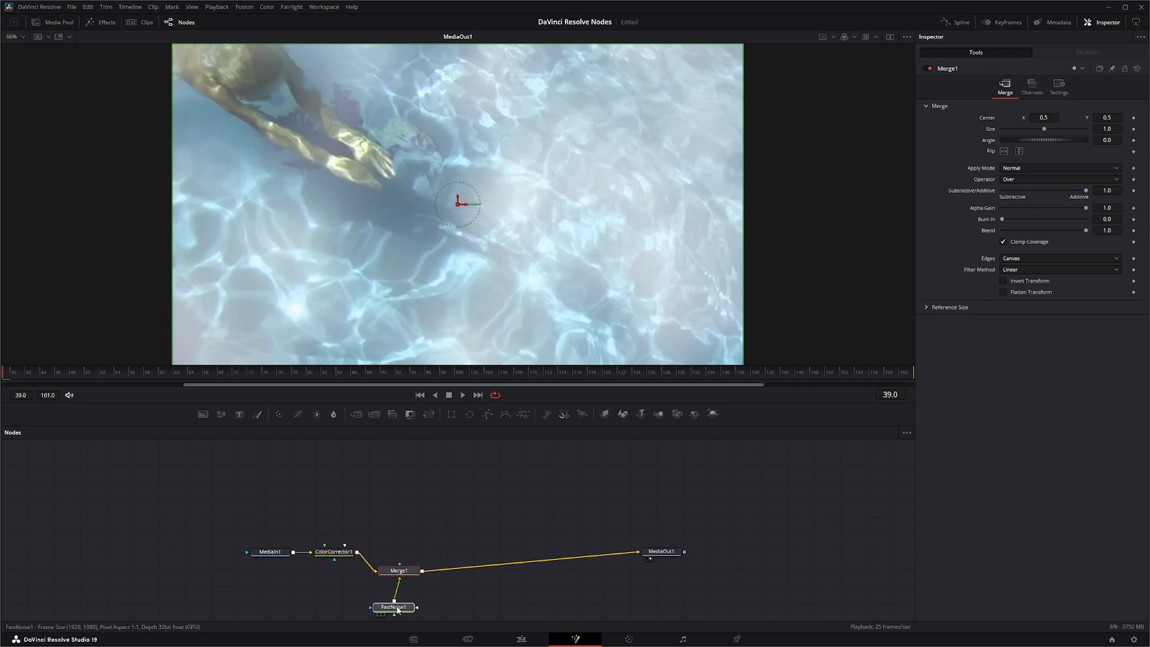
Set FastNoise1 Detail to 3.05, Contrast to 2.94 and Brightness to 0.24
{"action": "left_click", "coordinate": [402, 606]}
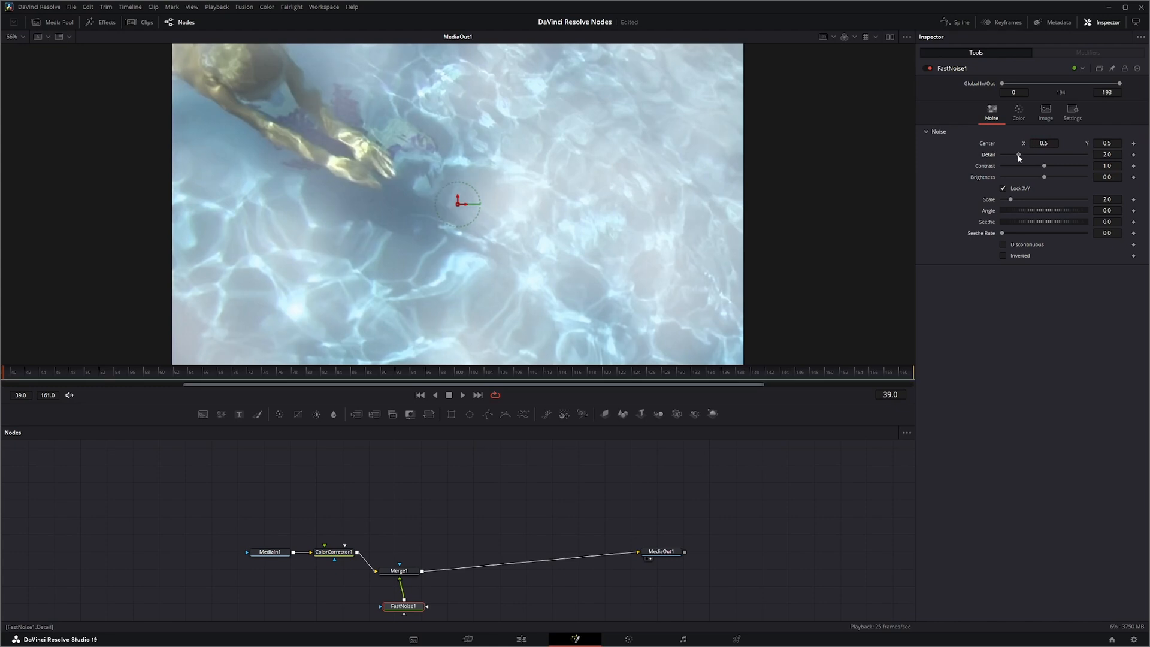
{"action": "left_click_drag", "start_coordinate": [1018, 156], "coordinate": [1039, 156]}
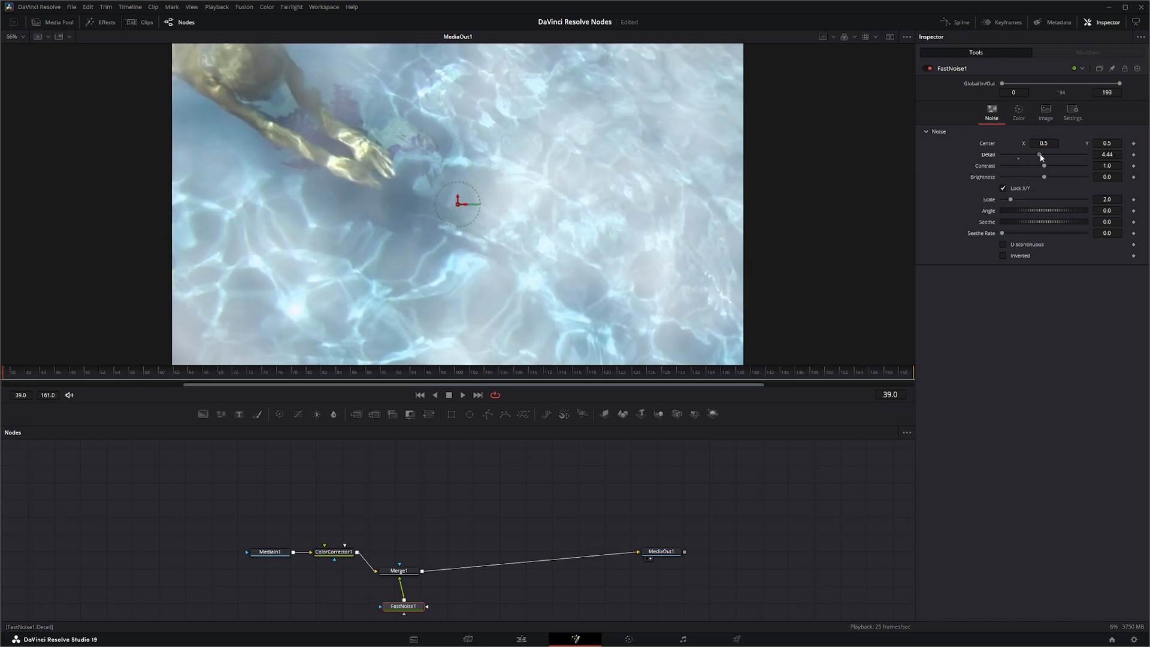
{"action": "left_click_drag", "start_coordinate": [1042, 157], "coordinate": [1026, 157]}
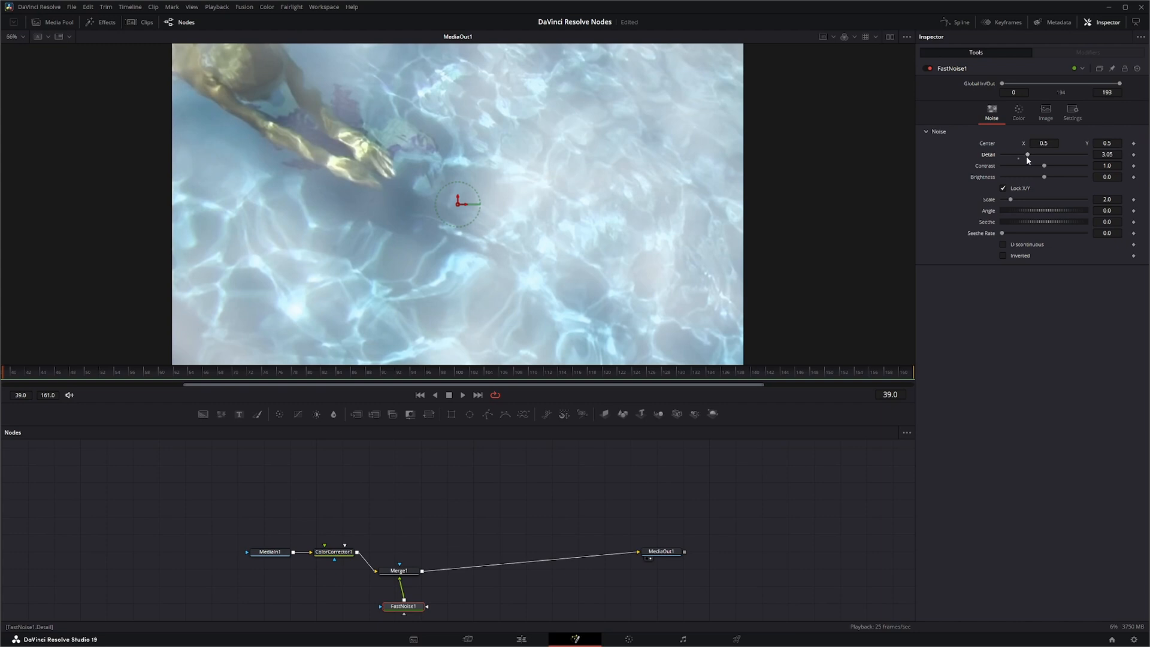
{"action": "left_click_drag", "start_coordinate": [1043, 165], "coordinate": [1030, 165]}
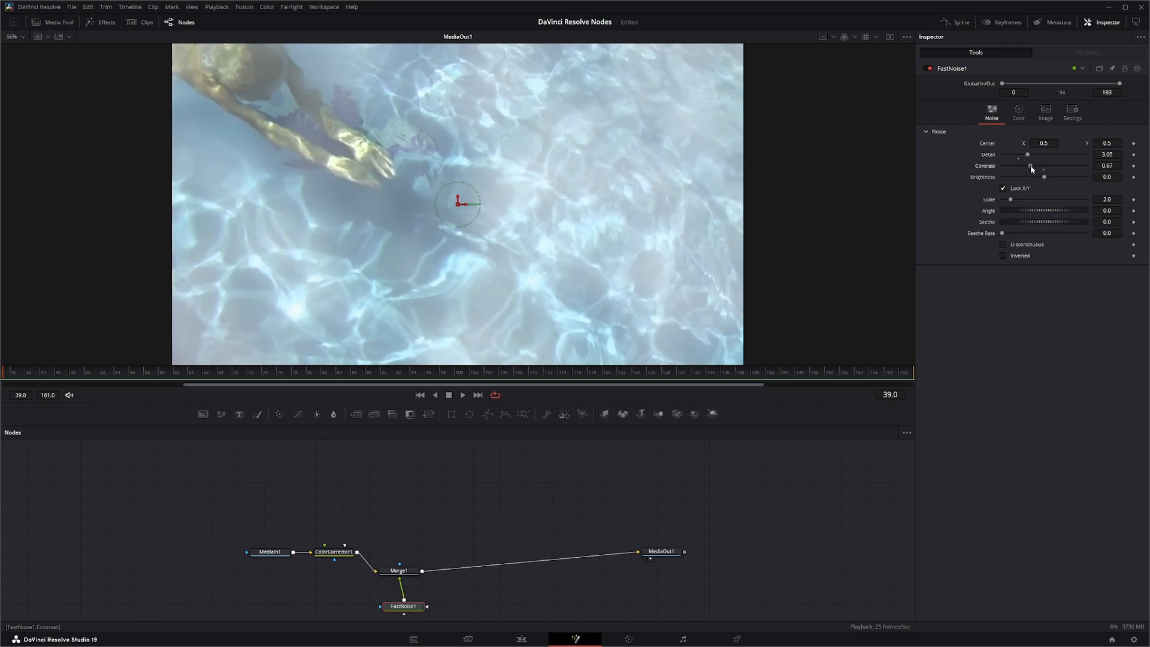
{"action": "left_click_drag", "start_coordinate": [1027, 166], "coordinate": [1042, 166]}
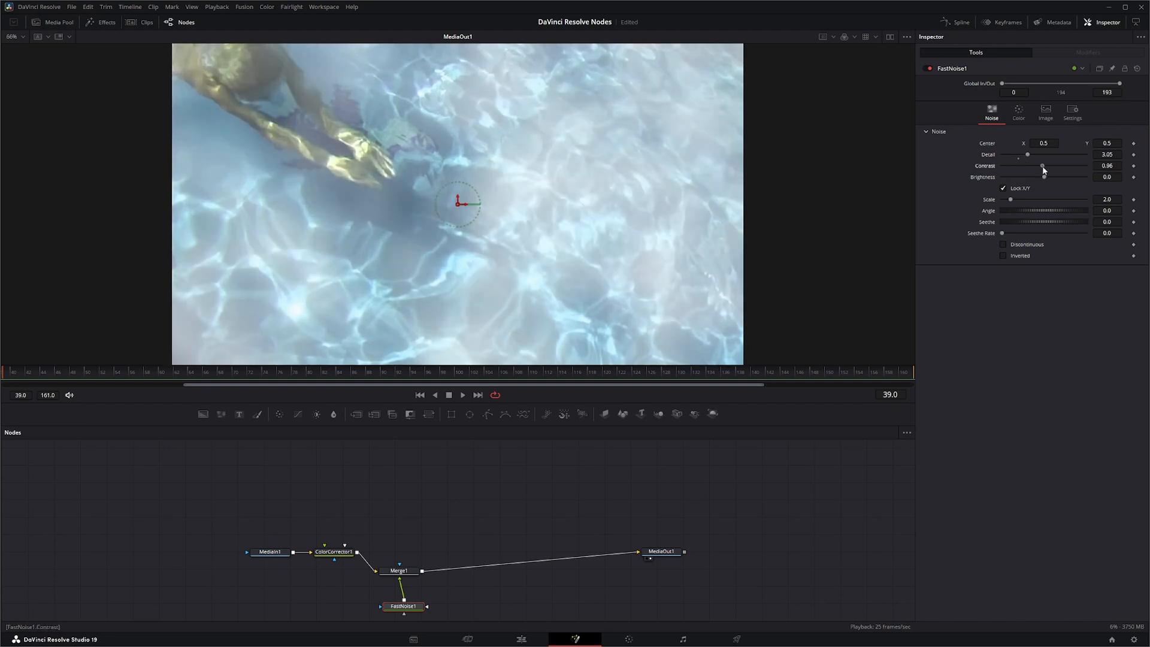
{"action": "left_click_drag", "start_coordinate": [1026, 166], "coordinate": [1064, 165]}
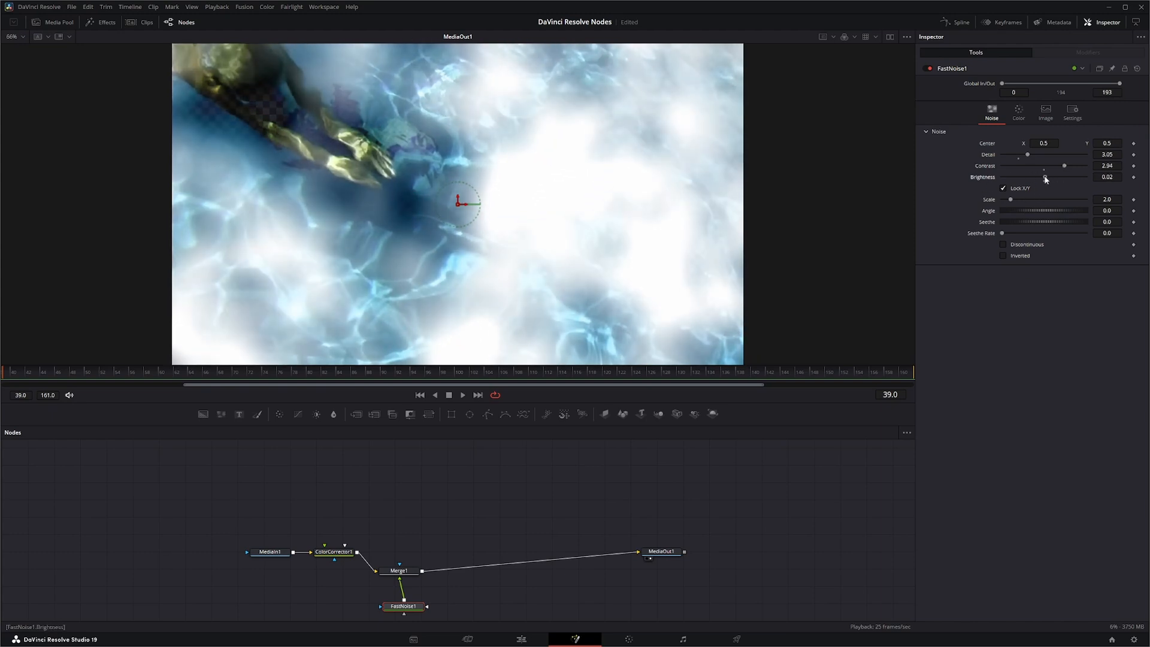
{"action": "left_click_drag", "start_coordinate": [1044, 178], "coordinate": [1059, 177]}
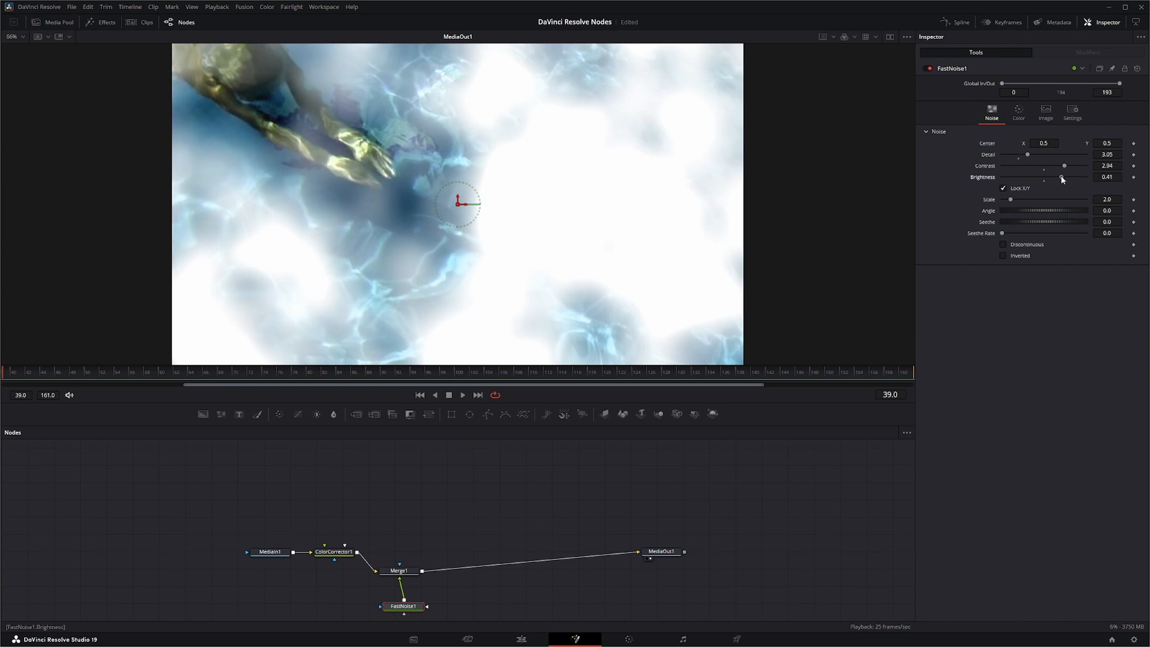
{"action": "left_click_drag", "start_coordinate": [1064, 177], "coordinate": [1054, 177]}
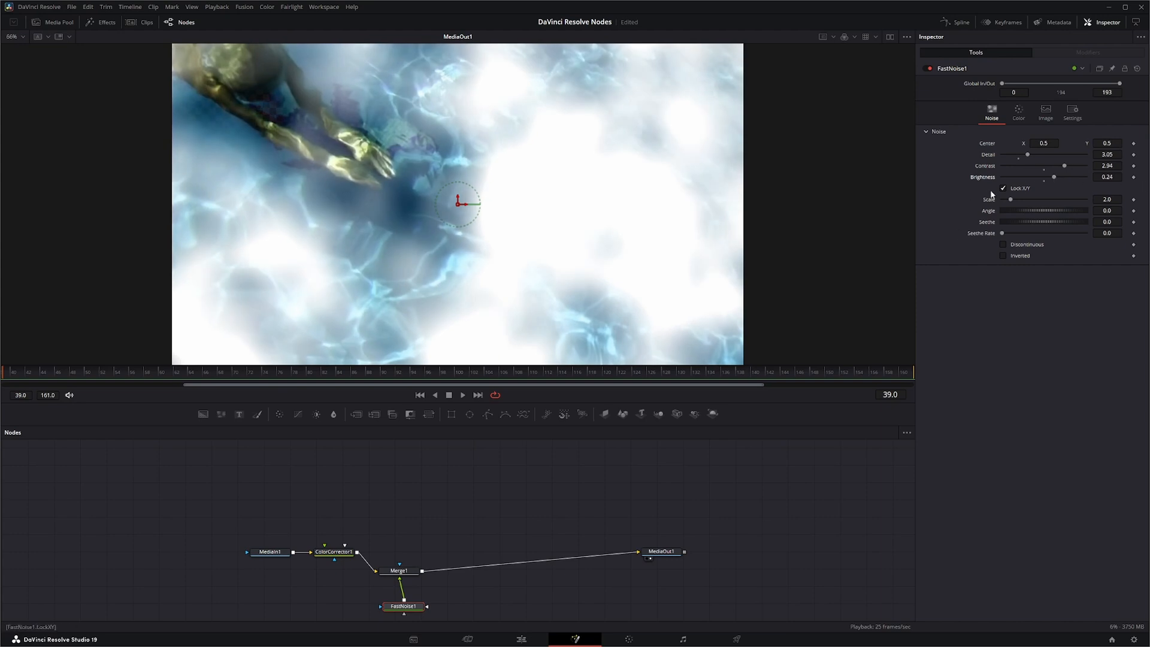
Set noise Scale to 2.25, try Seethe and Seethe Rate values, then return them to 0
{"action": "left_click_drag", "start_coordinate": [1009, 200], "coordinate": [1018, 200]}
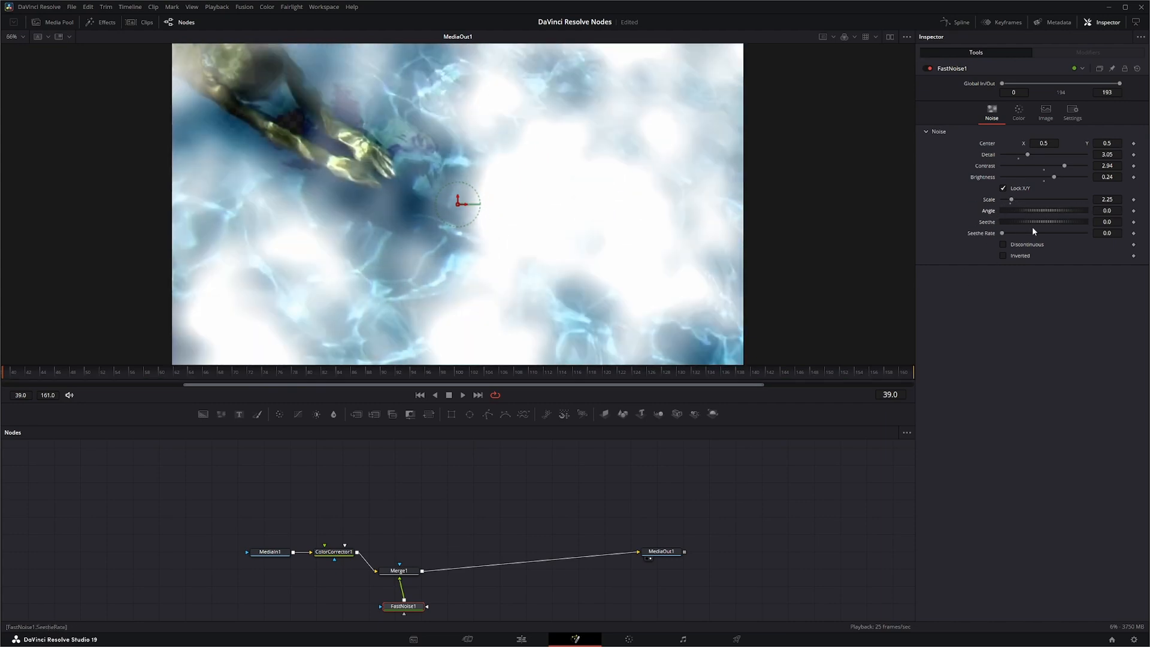
{"action": "left_click_drag", "start_coordinate": [1004, 222], "coordinate": [1061, 221]}
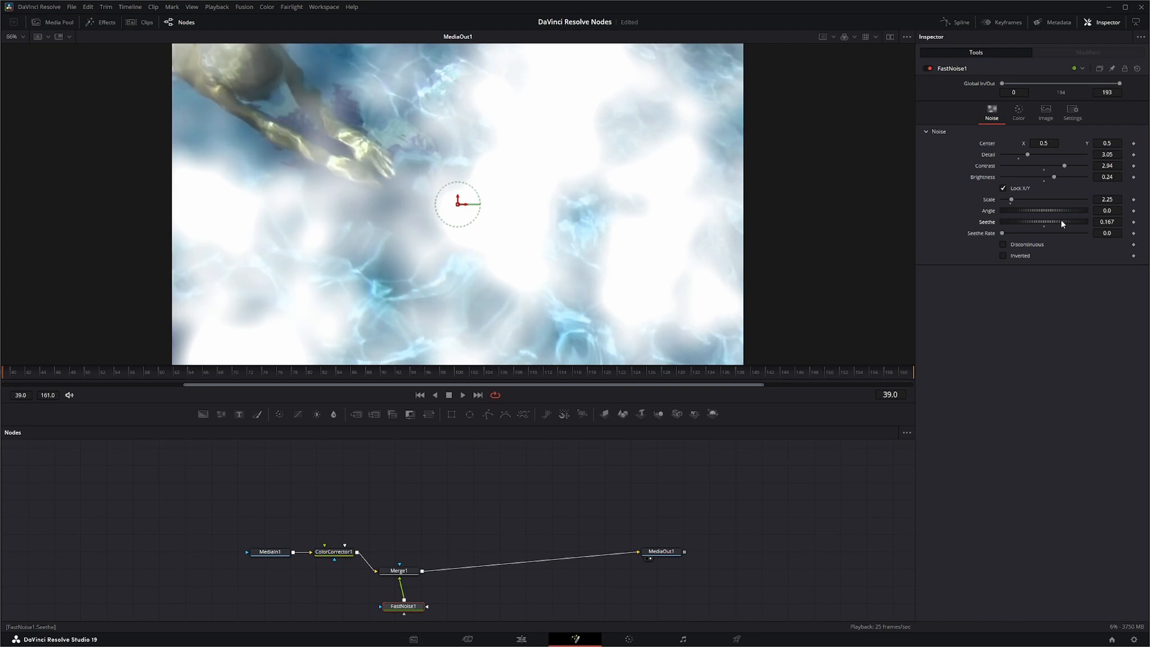
{"action": "left_click_drag", "start_coordinate": [1060, 221], "coordinate": [1053, 222]}
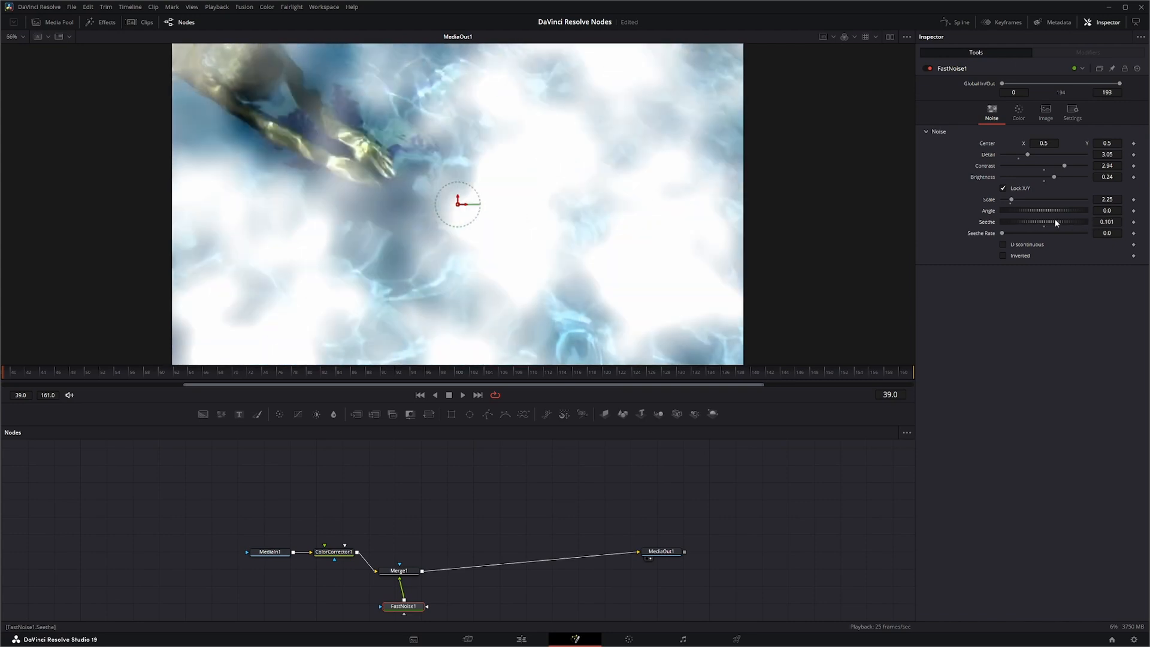
{"action": "left_click_drag", "start_coordinate": [1049, 222], "coordinate": [1040, 222]}
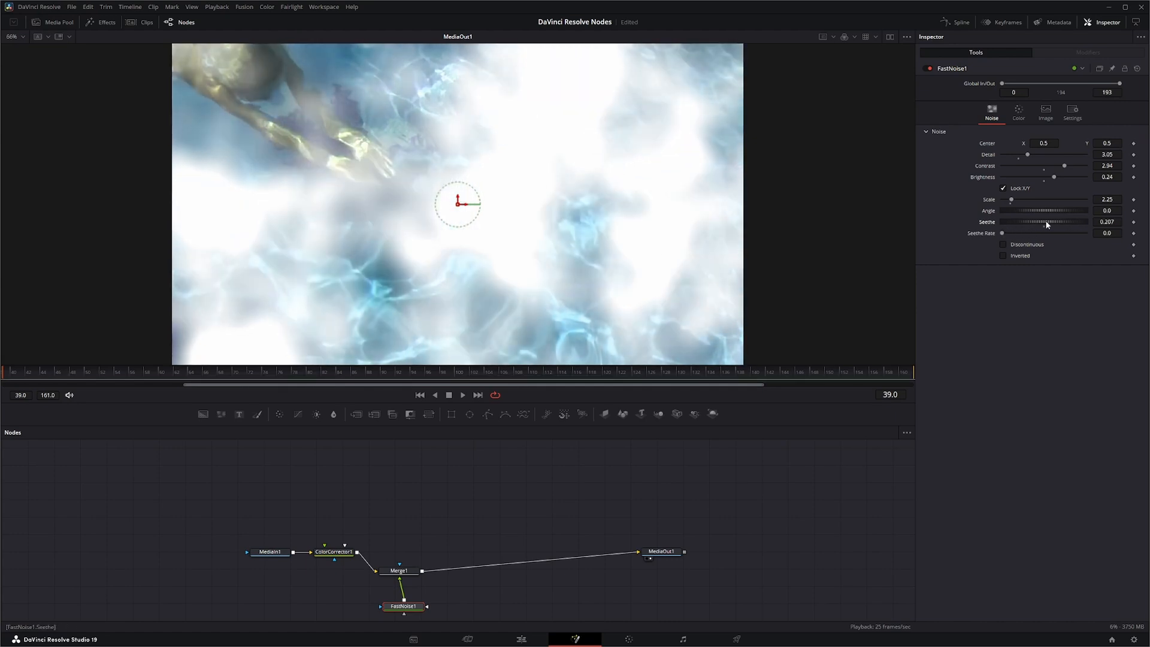
{"action": "left_click_drag", "start_coordinate": [1001, 232], "coordinate": [1011, 233]}
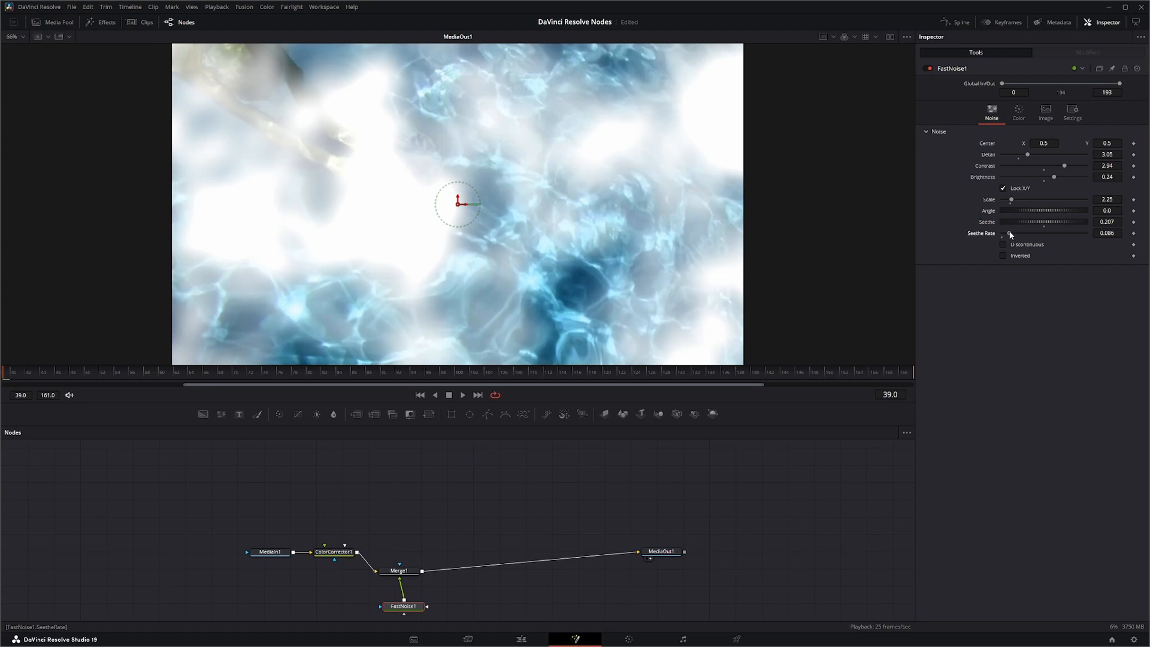
{"action": "left_click_drag", "start_coordinate": [1008, 234], "coordinate": [1016, 234]}
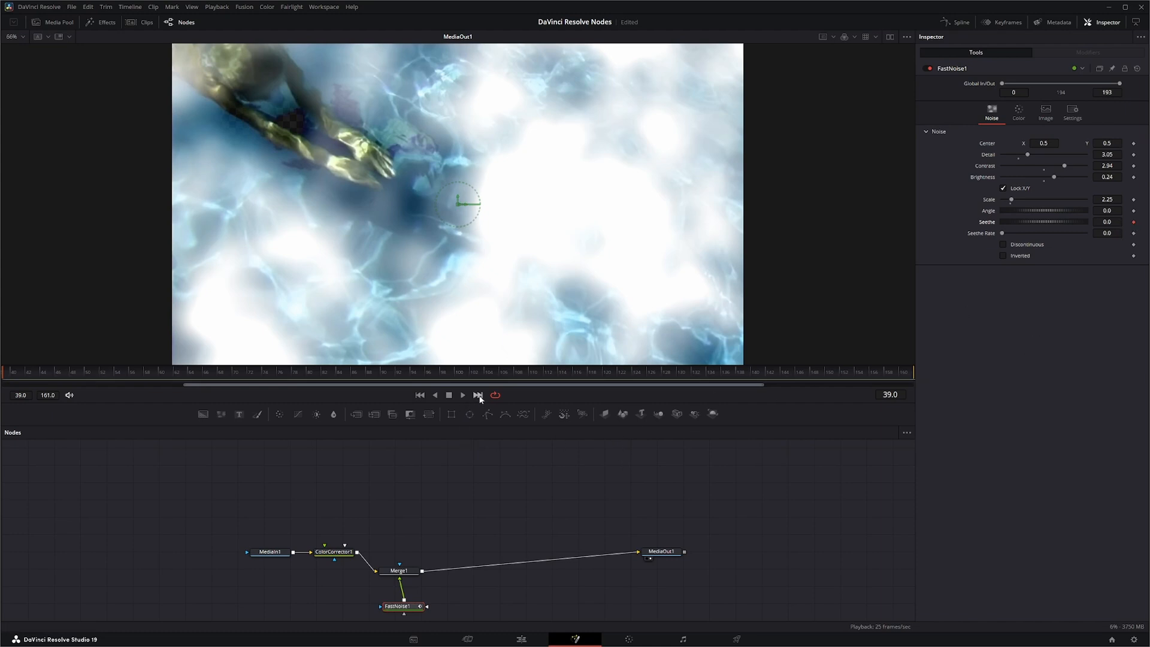
Set Seethe to 0.424 on the last frame of the comp
{"action": "left_click", "coordinate": [478, 394]}
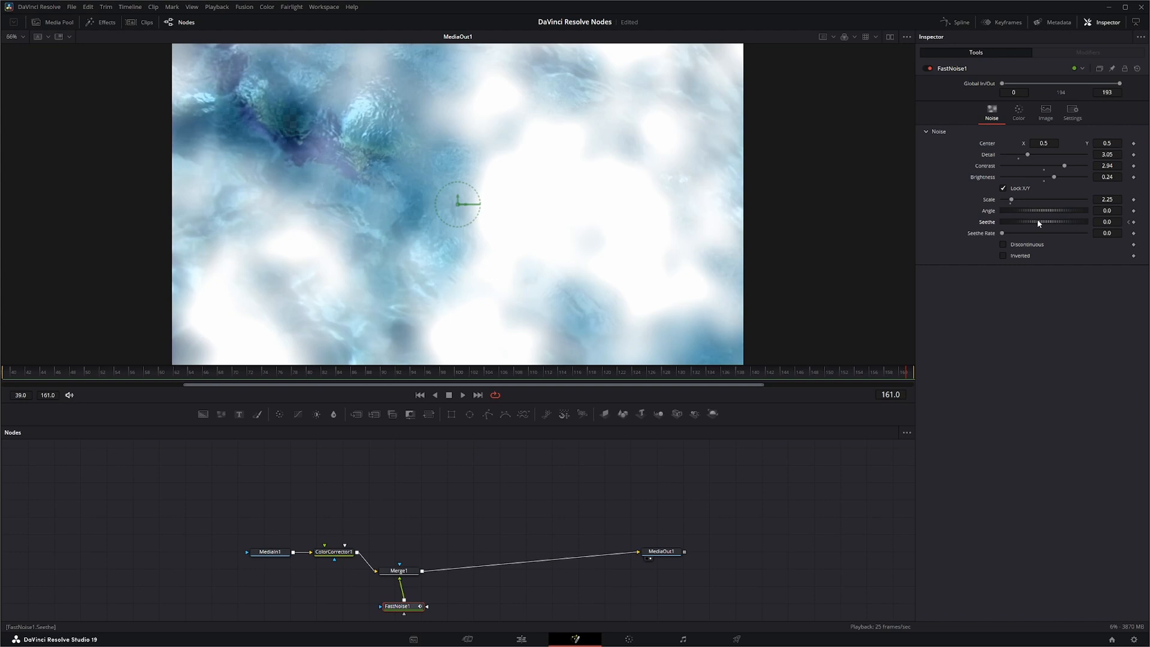
{"action": "left_click_drag", "start_coordinate": [1005, 222], "coordinate": [1044, 222]}
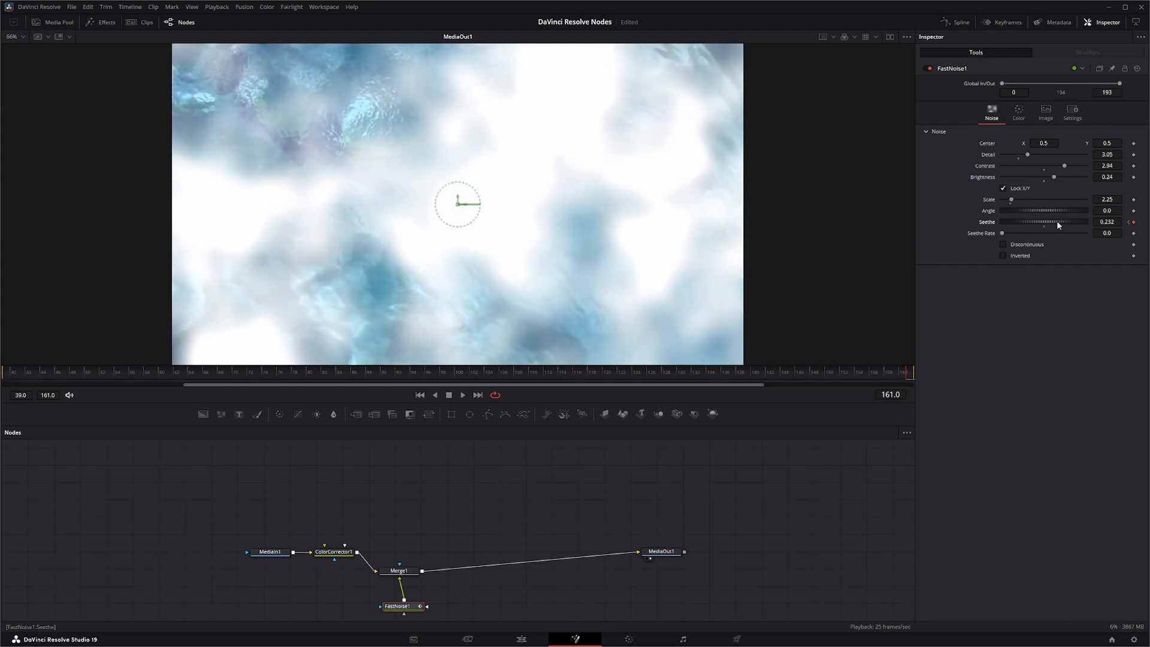
{"action": "left_click_drag", "start_coordinate": [1026, 221], "coordinate": [1067, 221]}
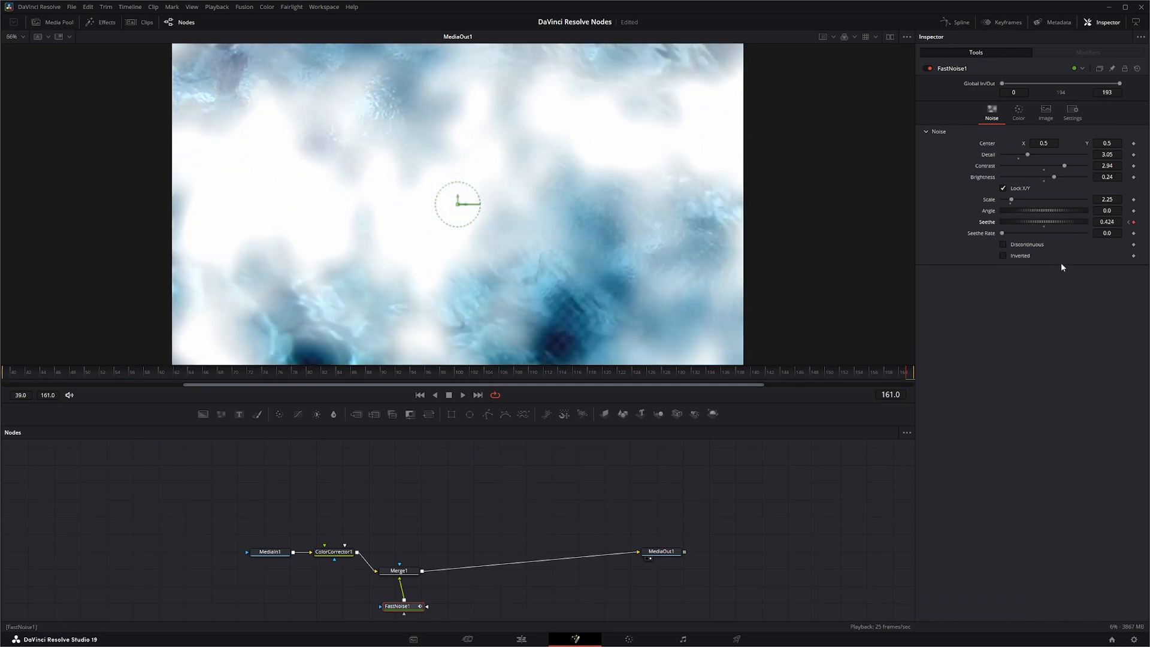
Key Seethe Rate at 0 on the first frame and 0.5 at the end, then preview playback
{"action": "left_click", "coordinate": [420, 394]}
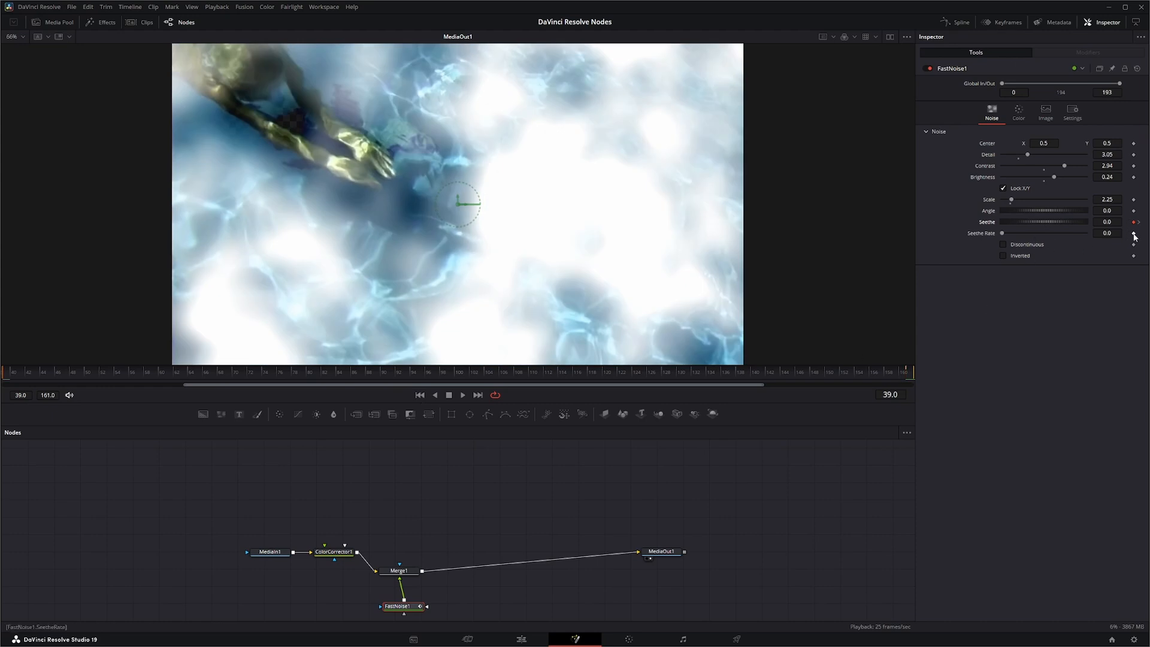
{"action": "left_click", "coordinate": [478, 394]}
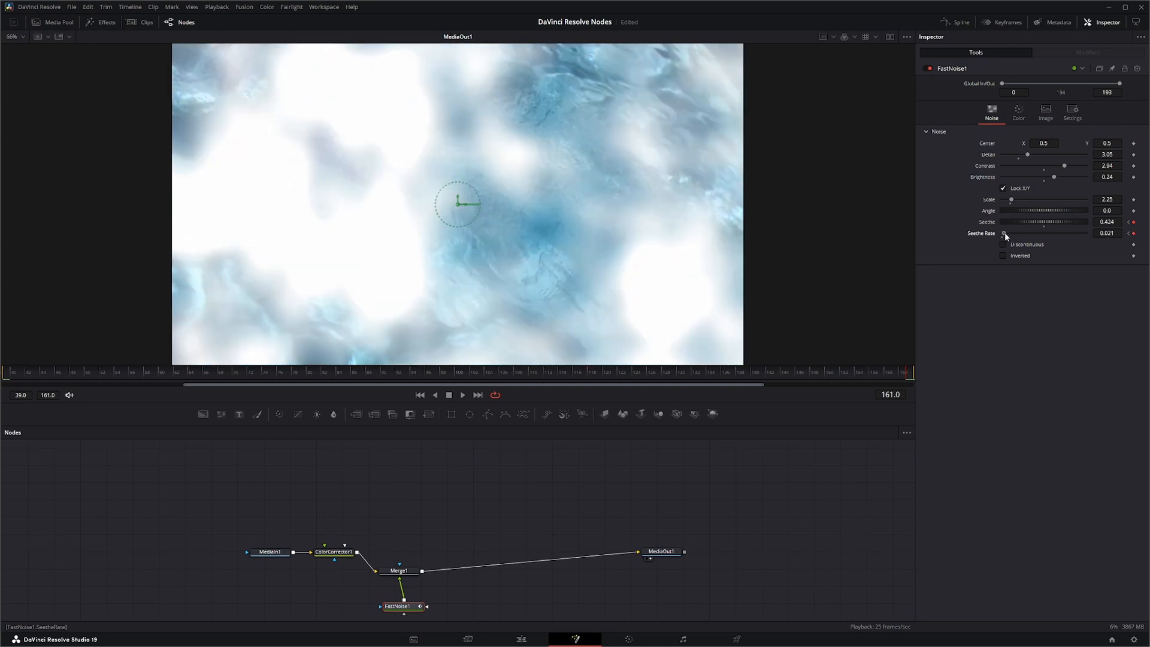
{"action": "left_click", "coordinate": [1105, 233]}
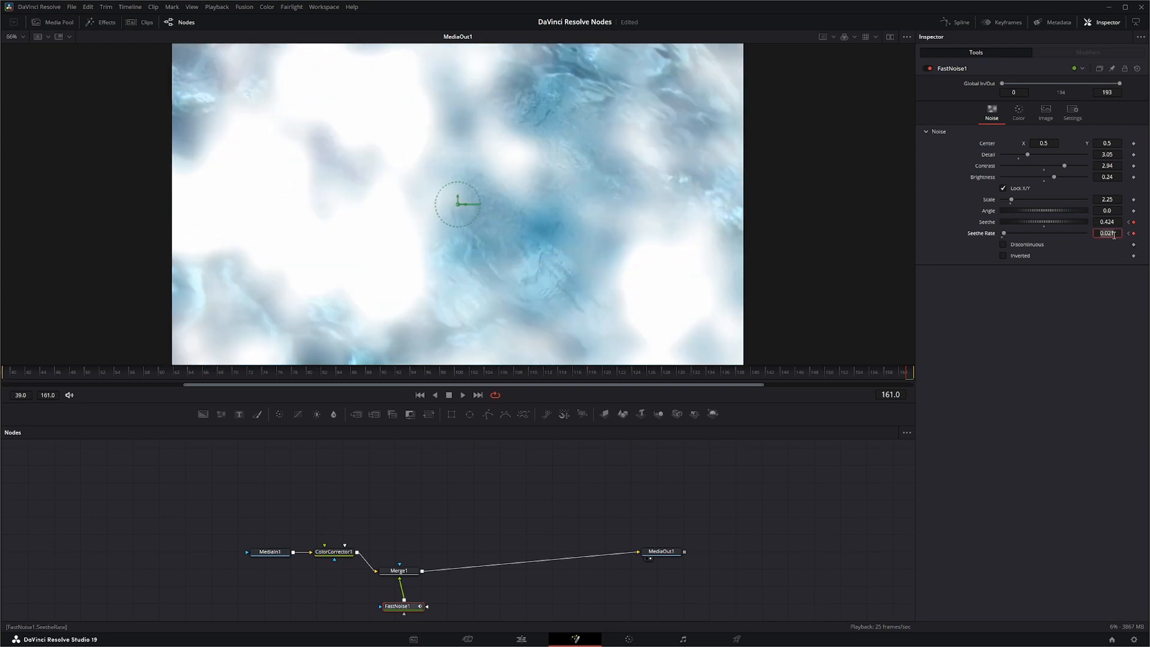
{"action": "type", "text": "0.5"}
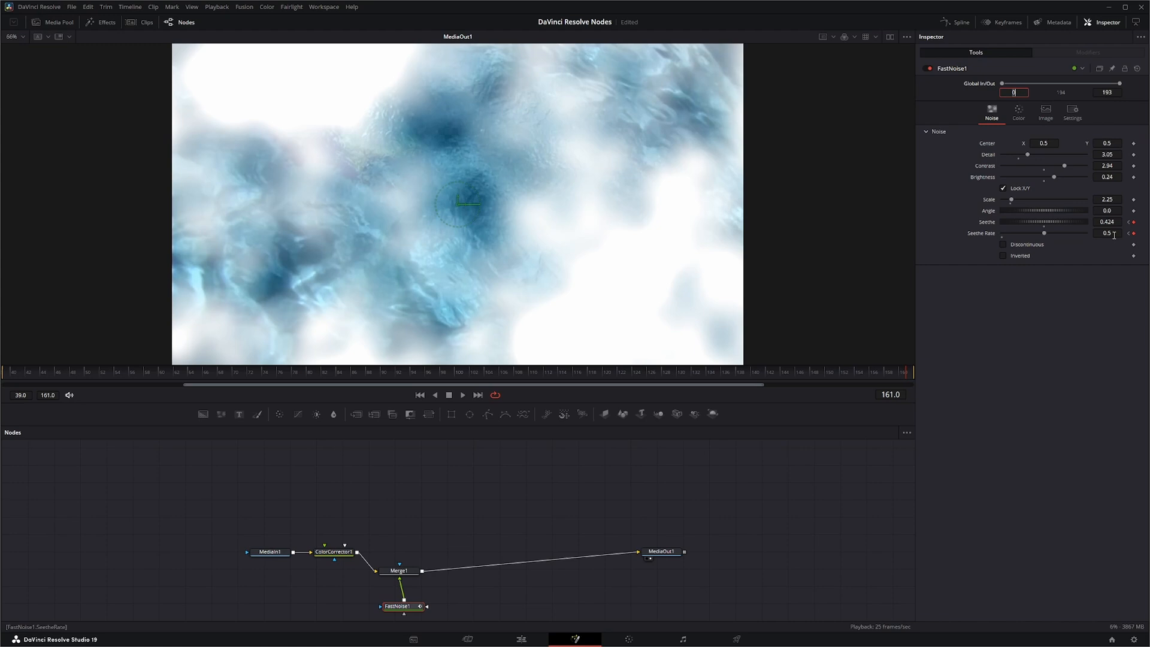
{"action": "left_click", "coordinate": [462, 394]}
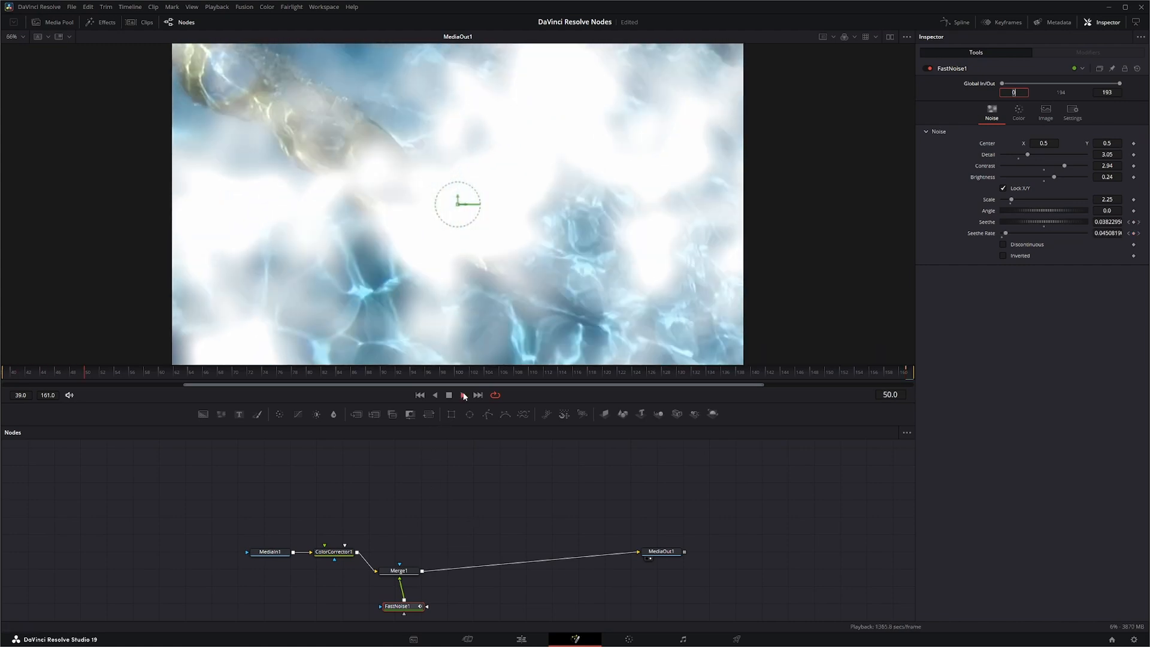
{"action": "left_click", "coordinate": [462, 394]}
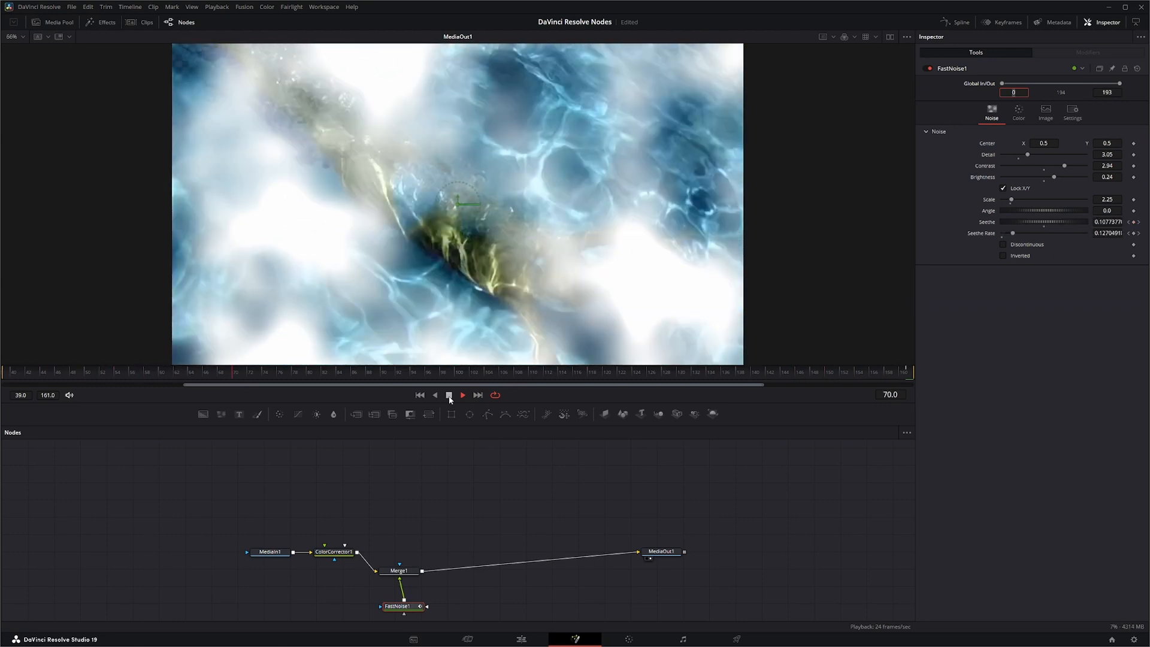
{"action": "left_click", "coordinate": [1018, 113]}
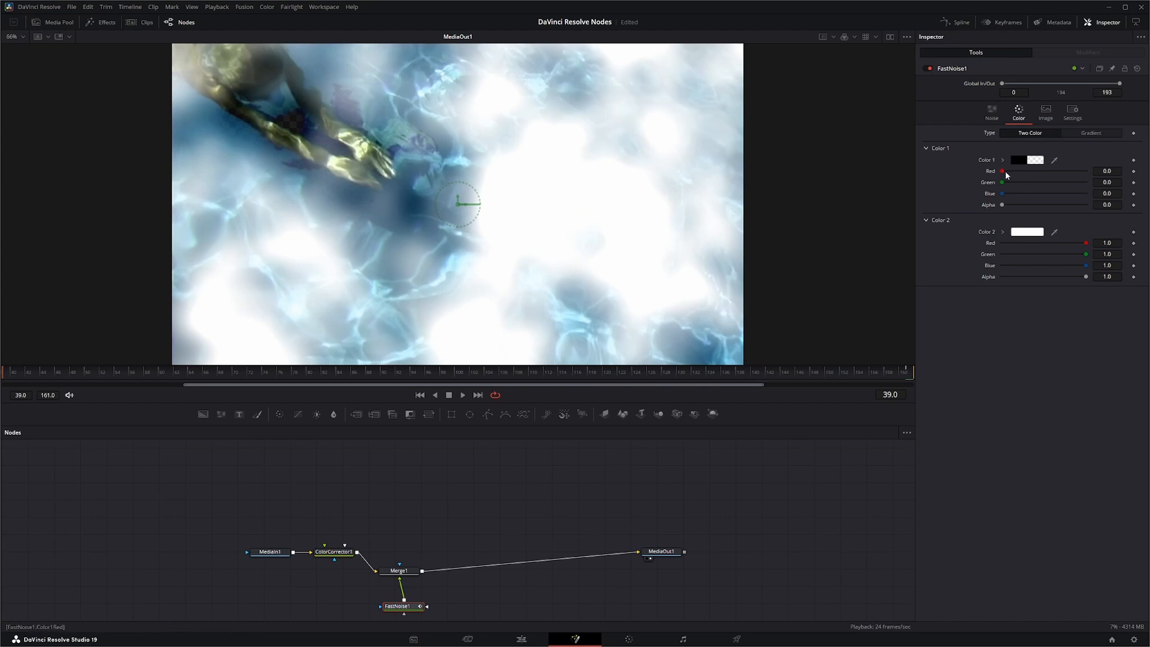
{"action": "left_click_drag", "start_coordinate": [1003, 171], "coordinate": [1019, 171]}
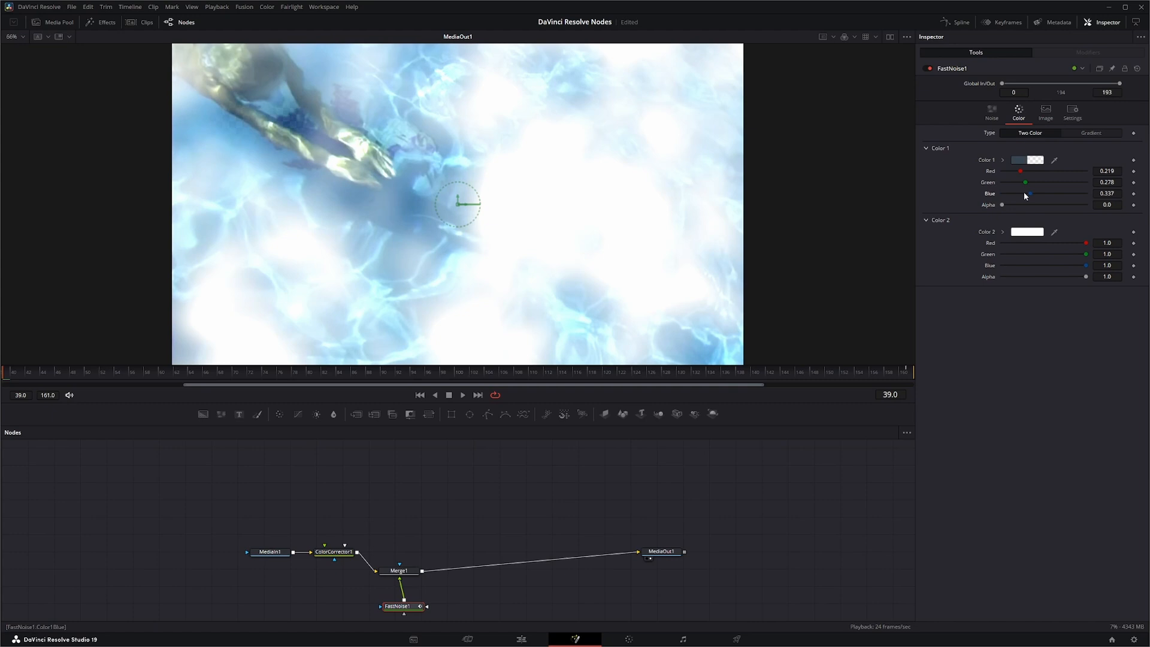
{"action": "left_click_drag", "start_coordinate": [1085, 243], "coordinate": [1054, 243]}
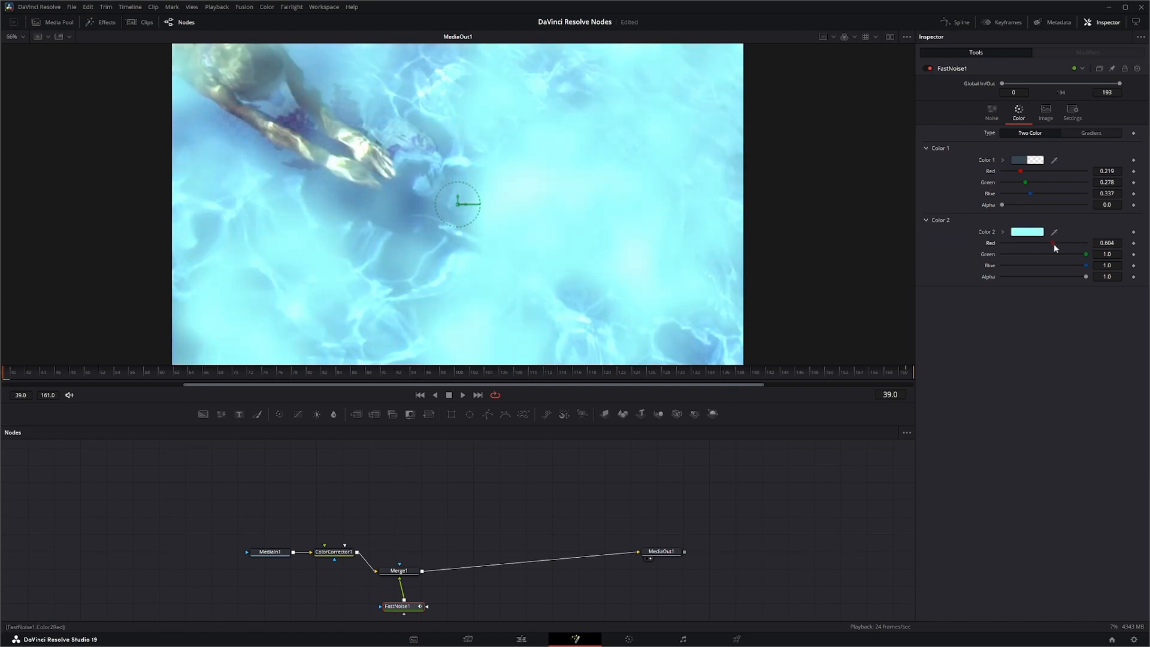
{"action": "left_click_drag", "start_coordinate": [1053, 243], "coordinate": [1072, 243]}
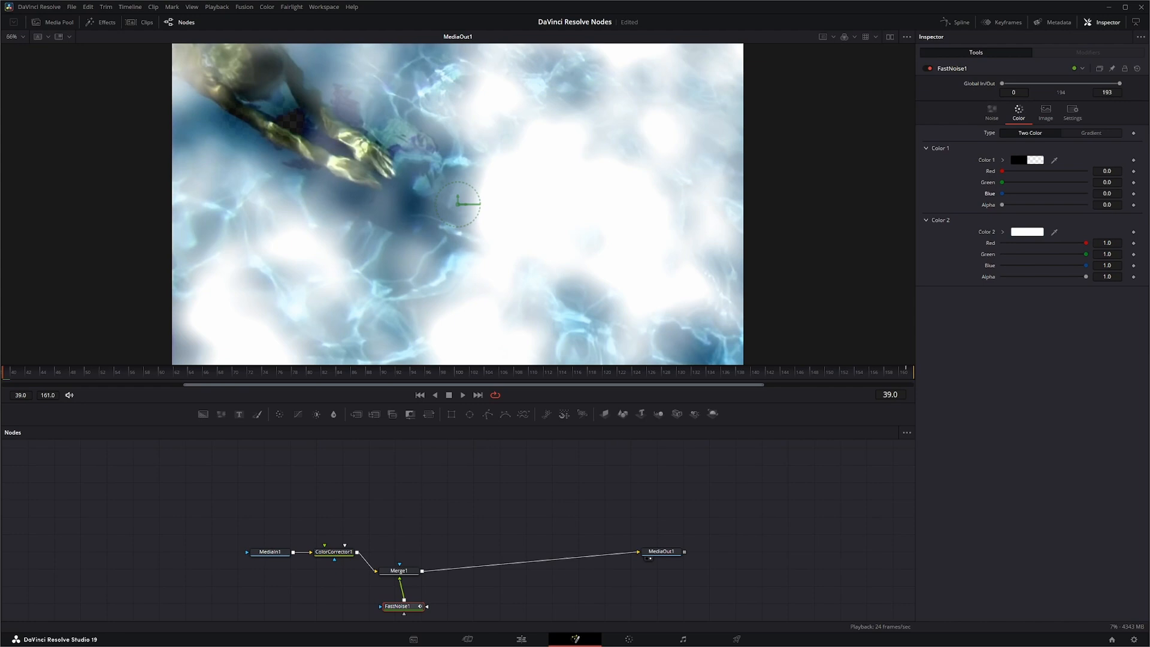
{"action": "mouse_move", "coordinate": [387, 126]}
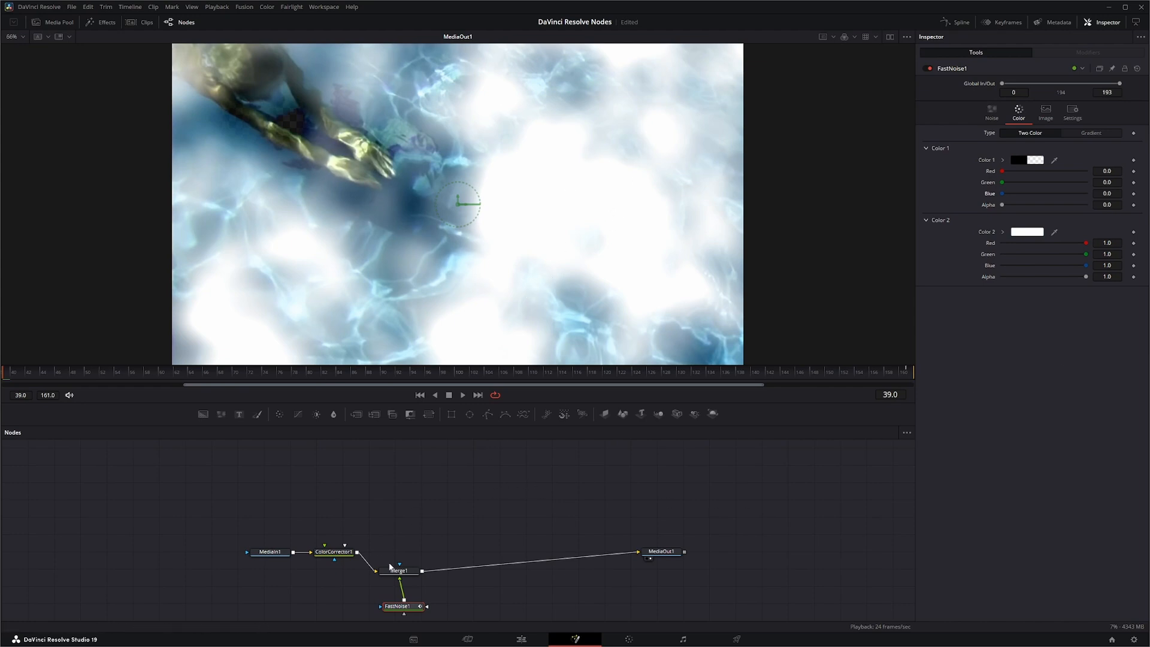
Replace Merge1 with a Dissolve and bring in the floating-woman clip as MediaIn2
{"action": "left_click", "coordinate": [398, 570]}
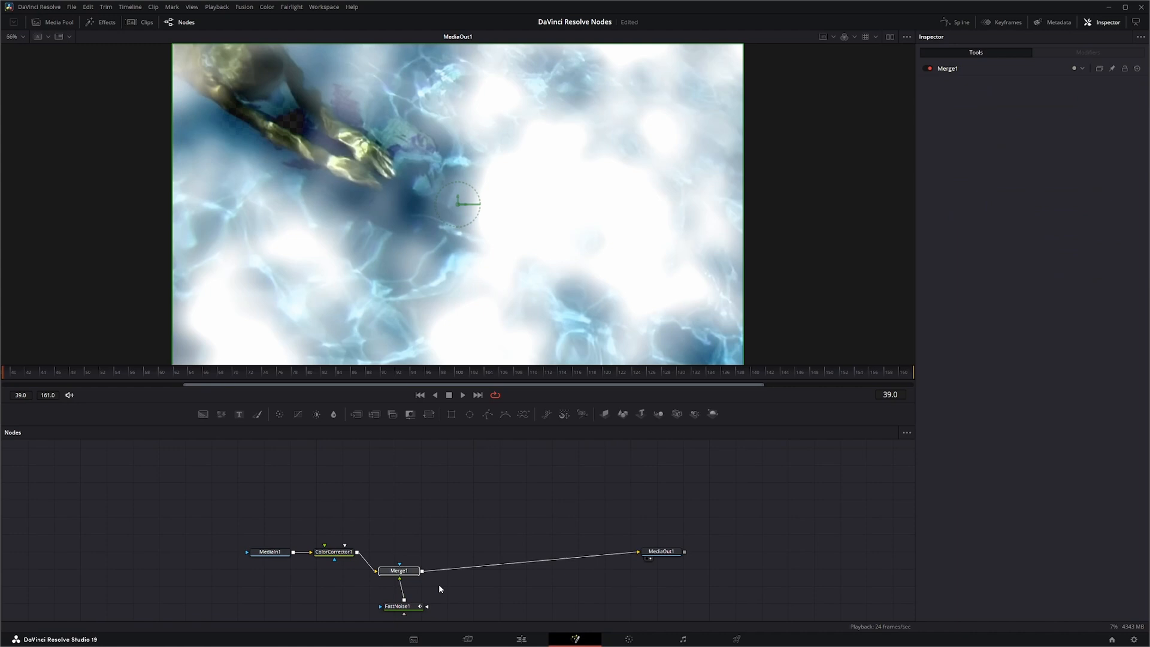
{"action": "left_click", "coordinate": [334, 551]}
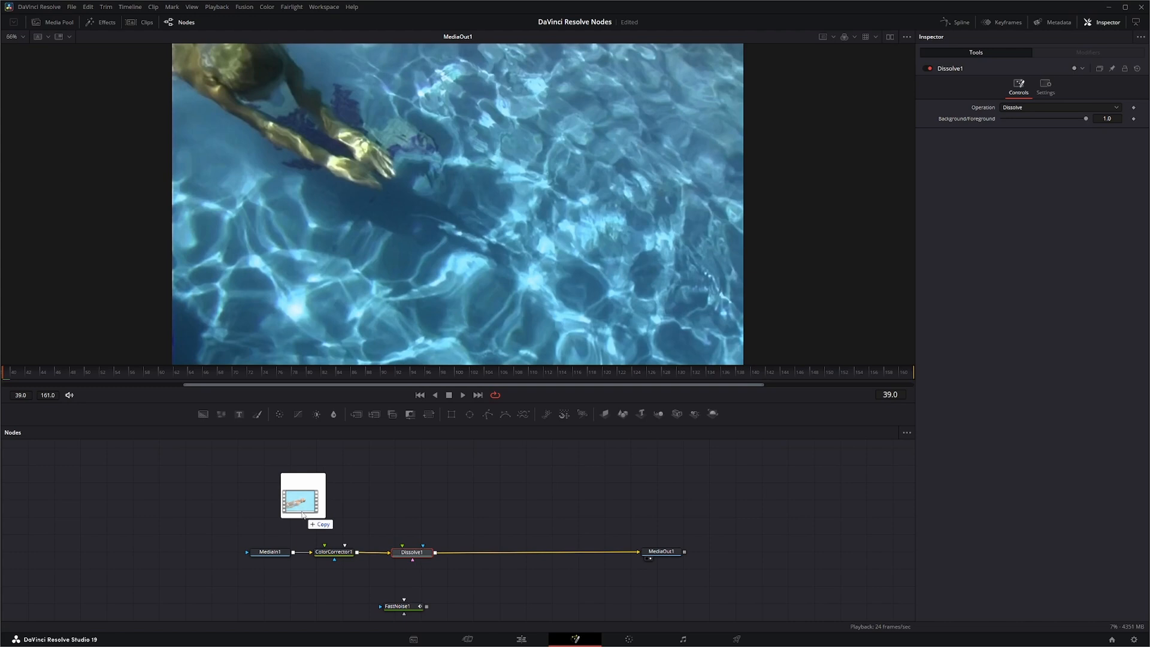
{"action": "left_click_drag", "start_coordinate": [302, 495], "coordinate": [335, 487]}
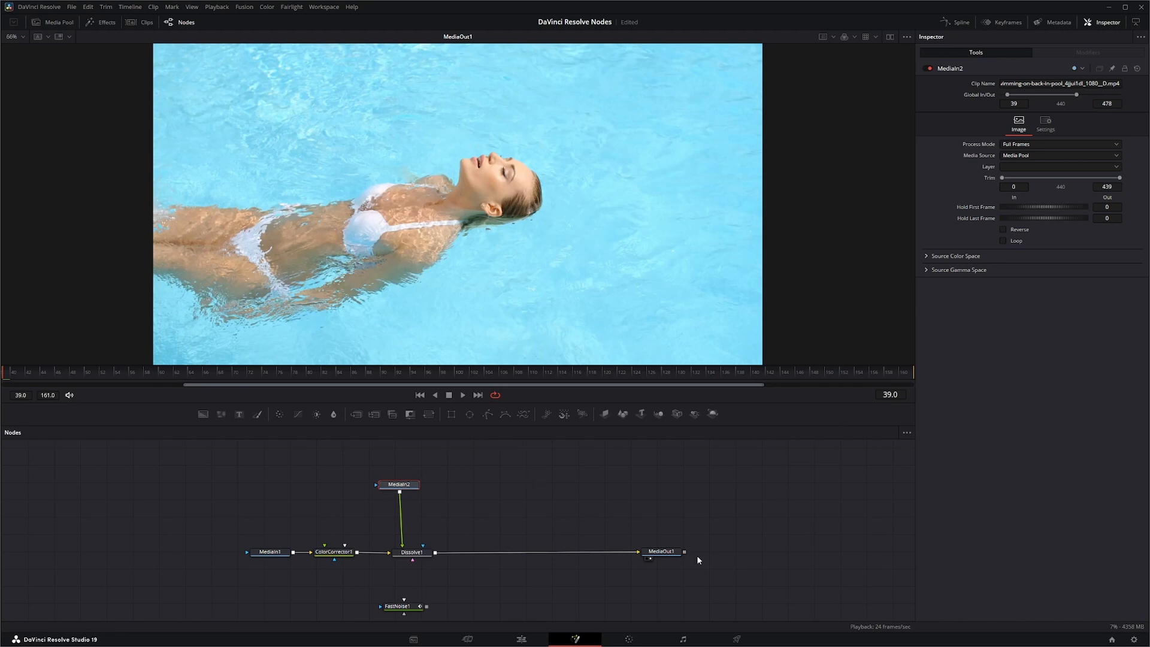
{"action": "left_click", "coordinate": [411, 551]}
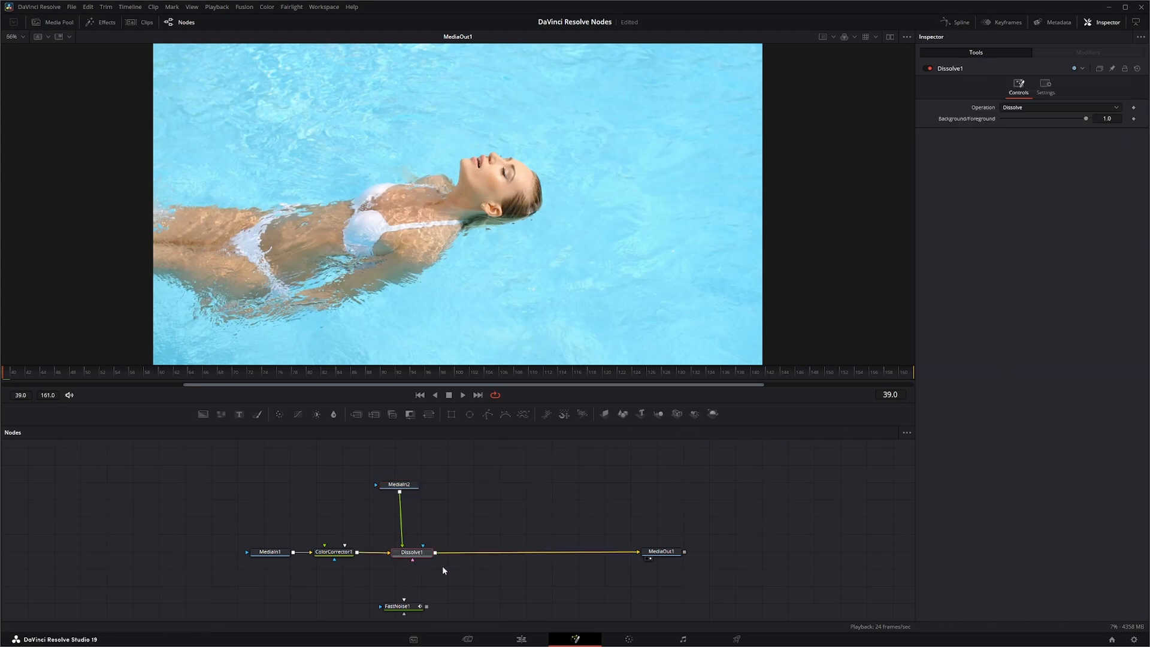
{"action": "mouse_move", "coordinate": [427, 606]}
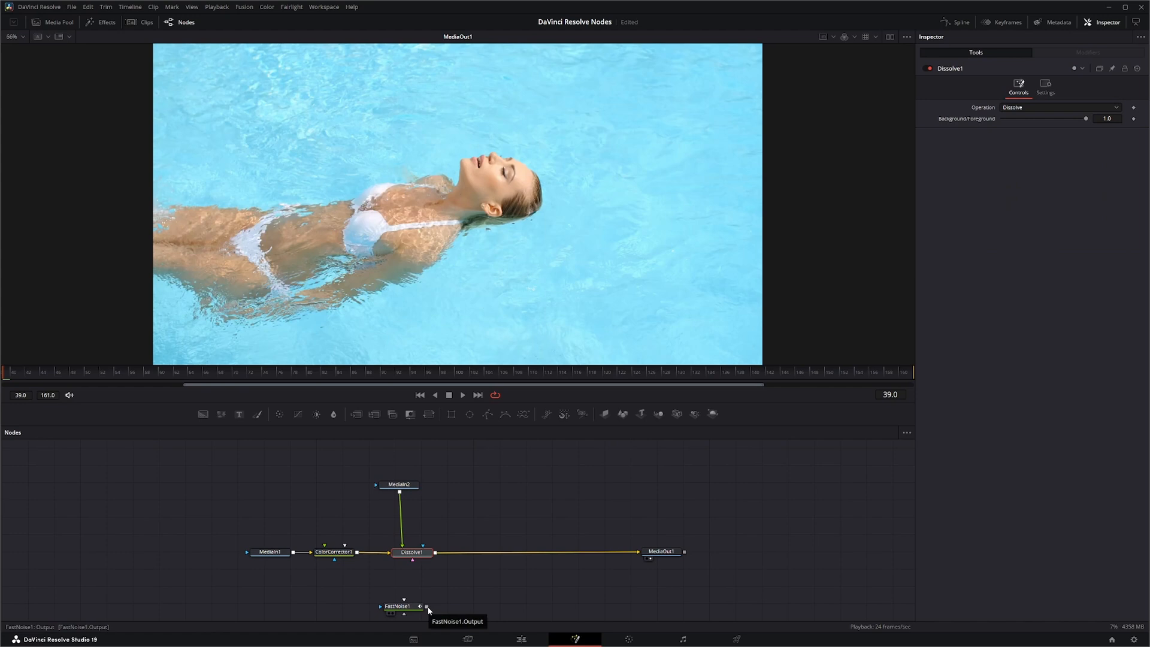
Connect FastNoise1 to Dissolve1's gradient input, set Operation to Gradient Wipe and animate the Background/Foreground mix
{"action": "left_click_drag", "start_coordinate": [425, 606], "coordinate": [422, 551]}
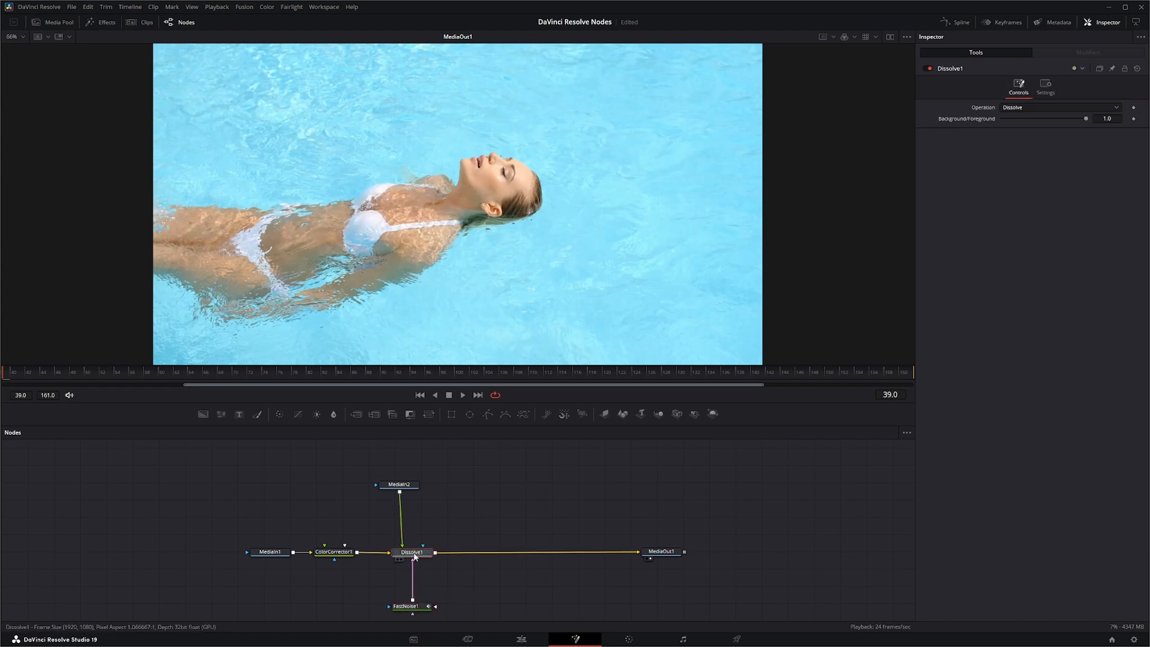
{"action": "left_click", "coordinate": [1057, 107]}
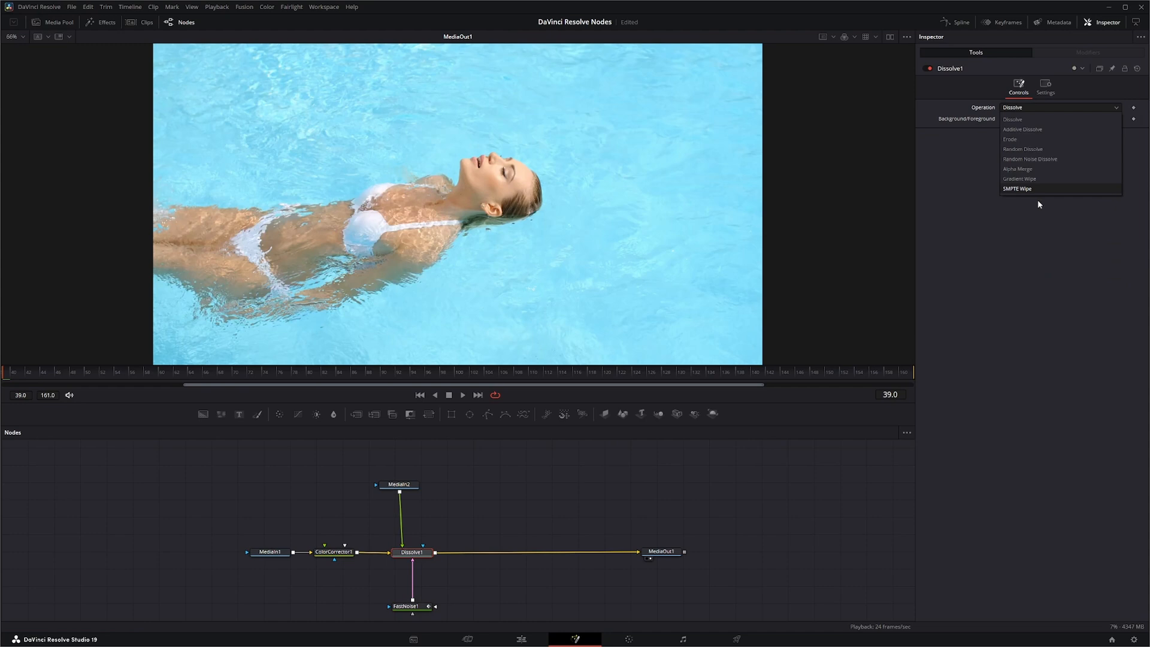
{"action": "left_click", "coordinate": [1018, 178]}
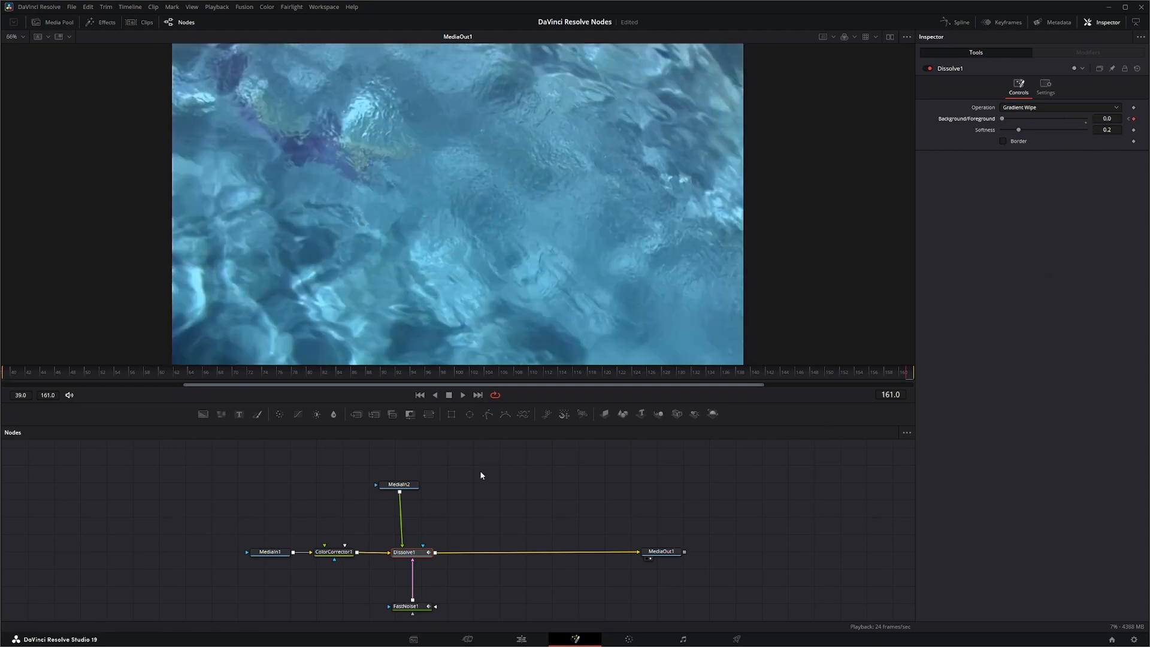
{"action": "left_click", "coordinate": [462, 394]}
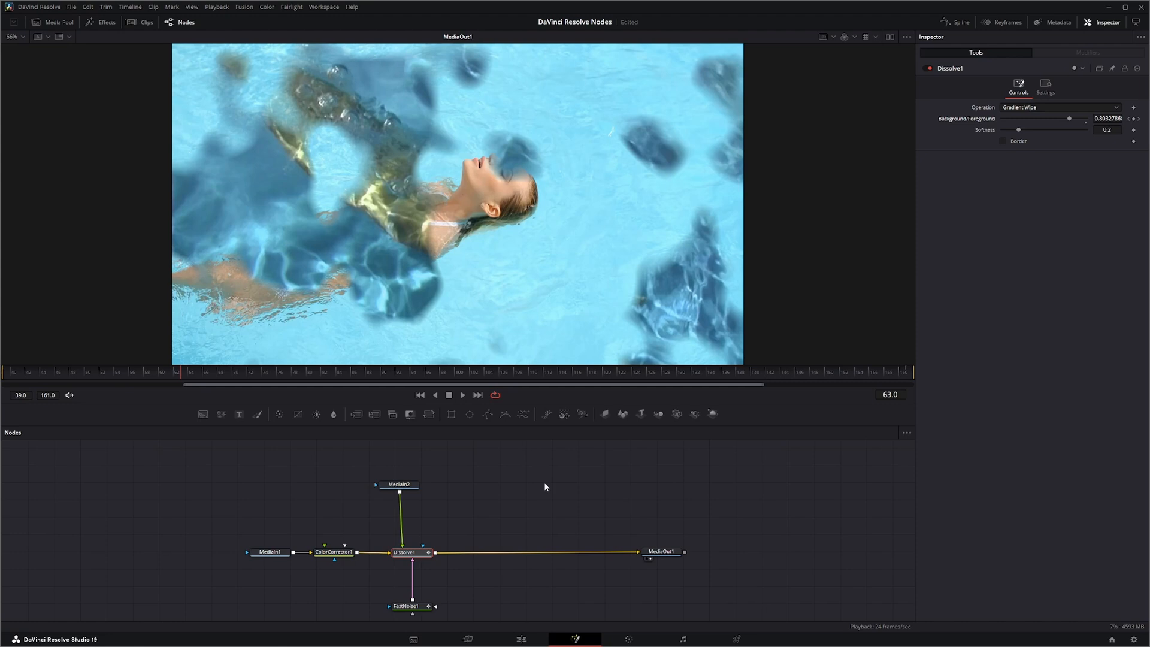
{"action": "mouse_move", "coordinate": [613, 500]}
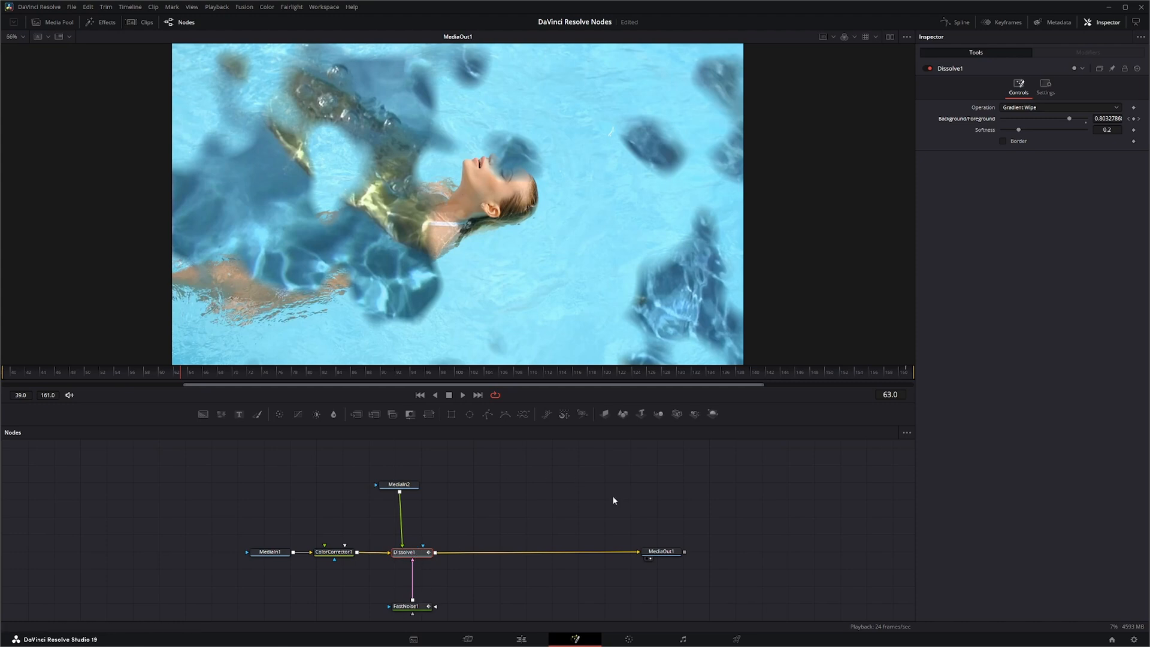
Enable the Dissolve border with a cyan colour and add a Blur between noise and Dissolve
{"action": "left_click", "coordinate": [1003, 141]}
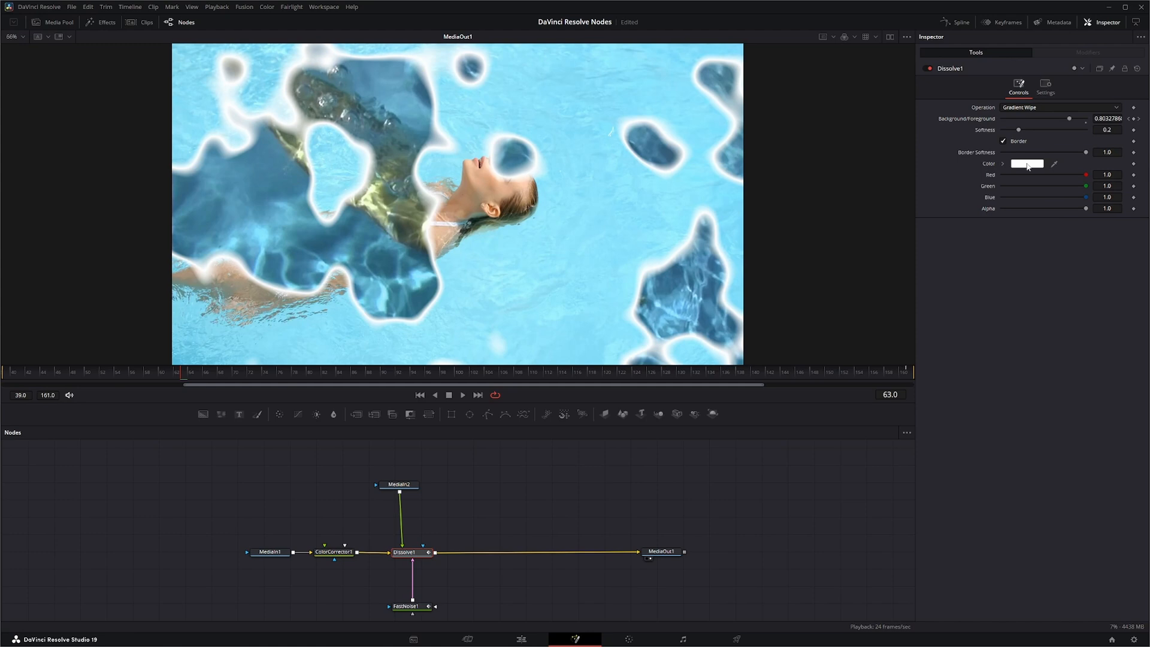
{"action": "left_click", "coordinate": [1027, 164]}
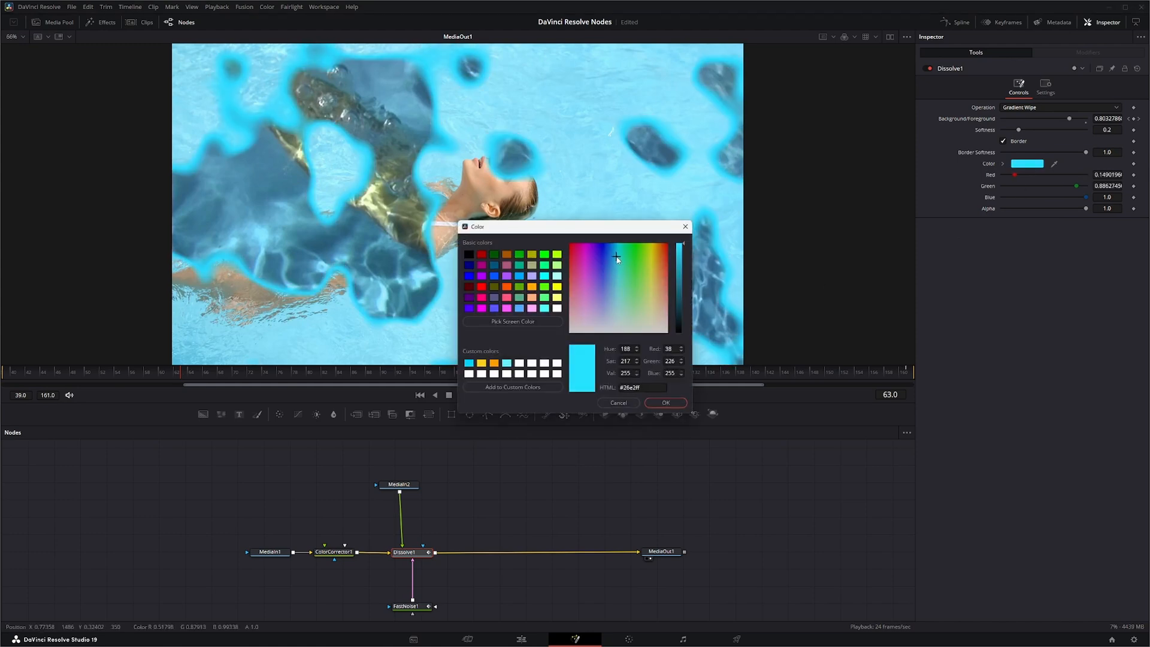
{"action": "left_click", "coordinate": [615, 252]}
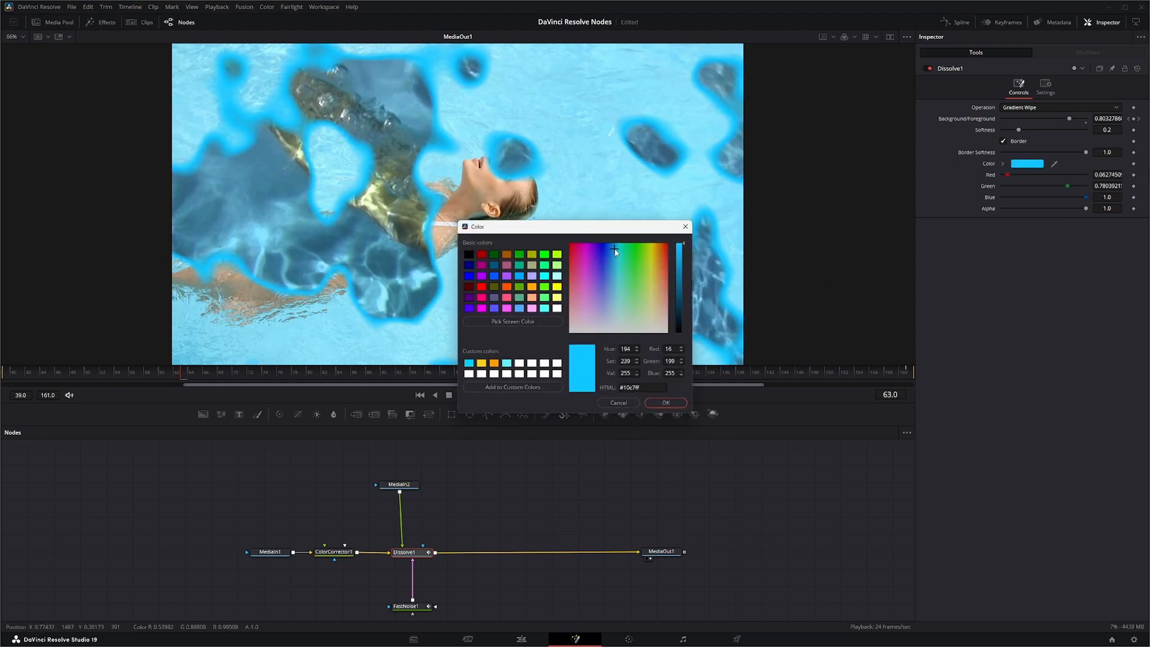
{"action": "left_click", "coordinate": [665, 403]}
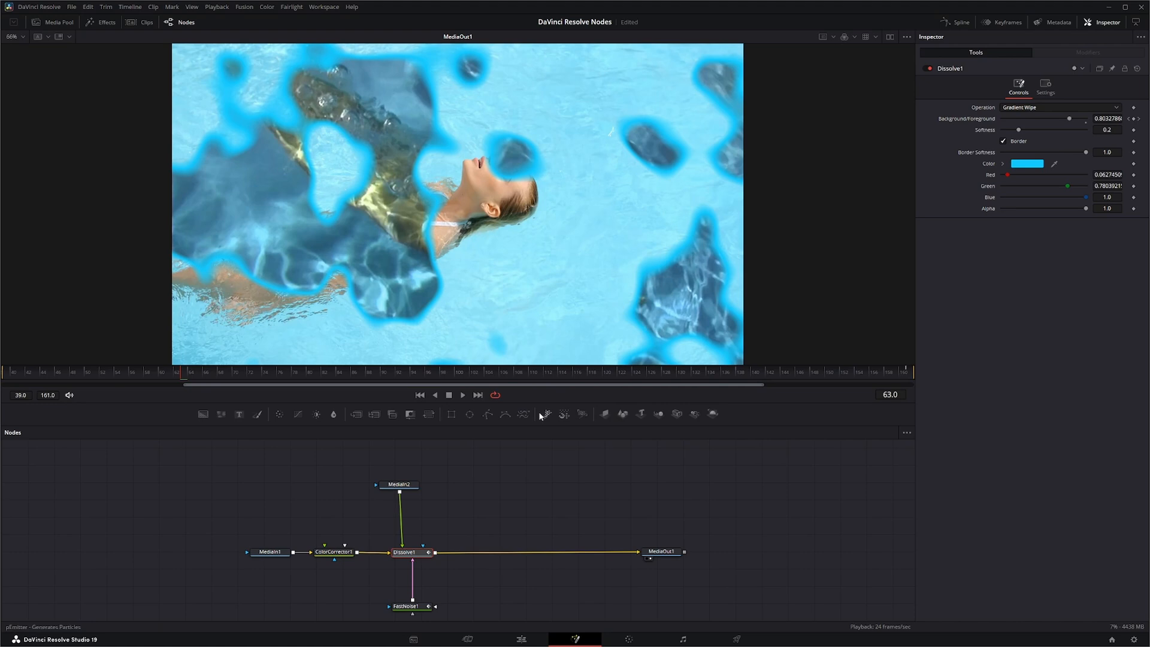
{"action": "left_click", "coordinate": [462, 394]}
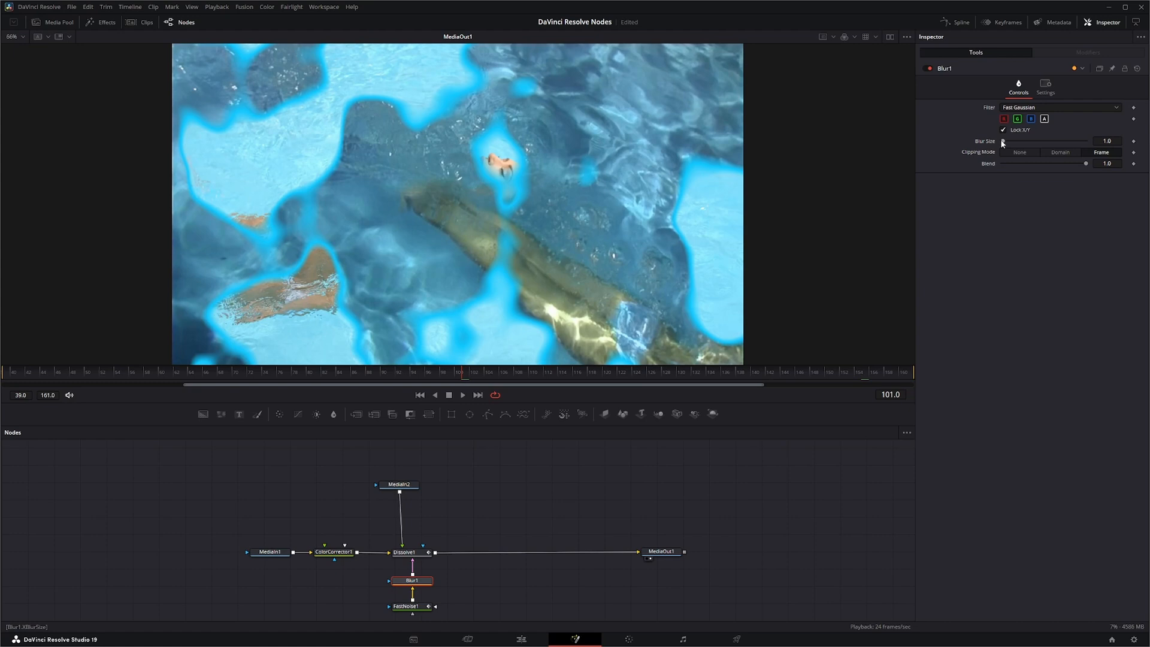
Set the Blur Size to about 30.5 so the noise becomes rounded blobs
{"action": "left_click_drag", "start_coordinate": [1003, 142], "coordinate": [1025, 142]}
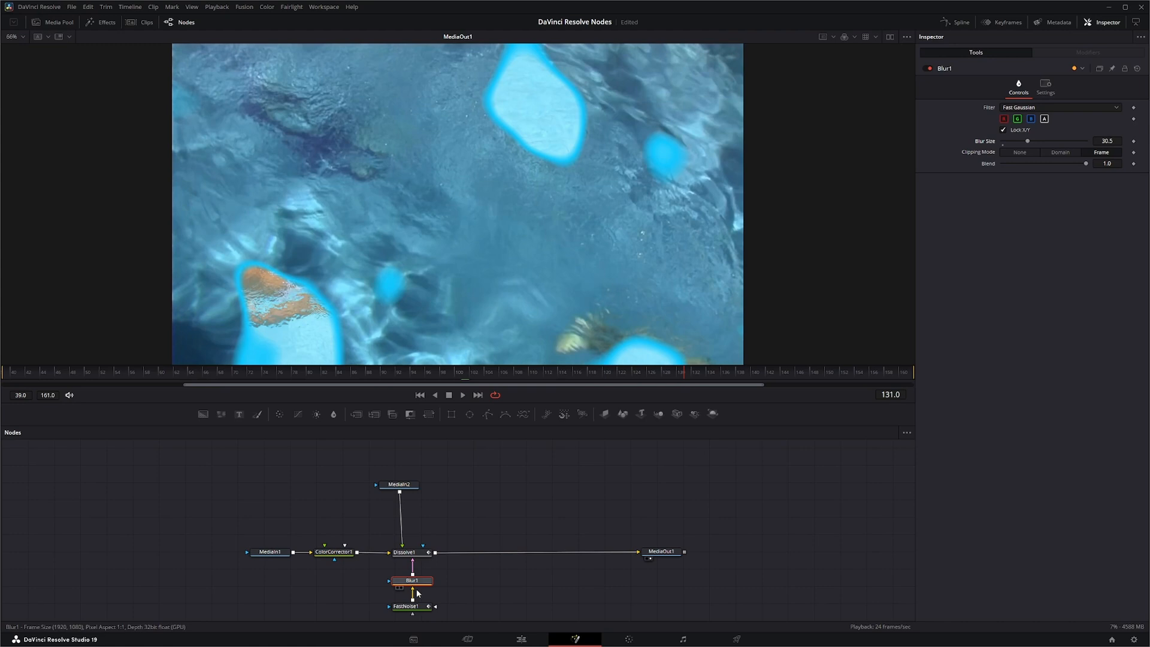
{"action": "left_click", "coordinate": [407, 606]}
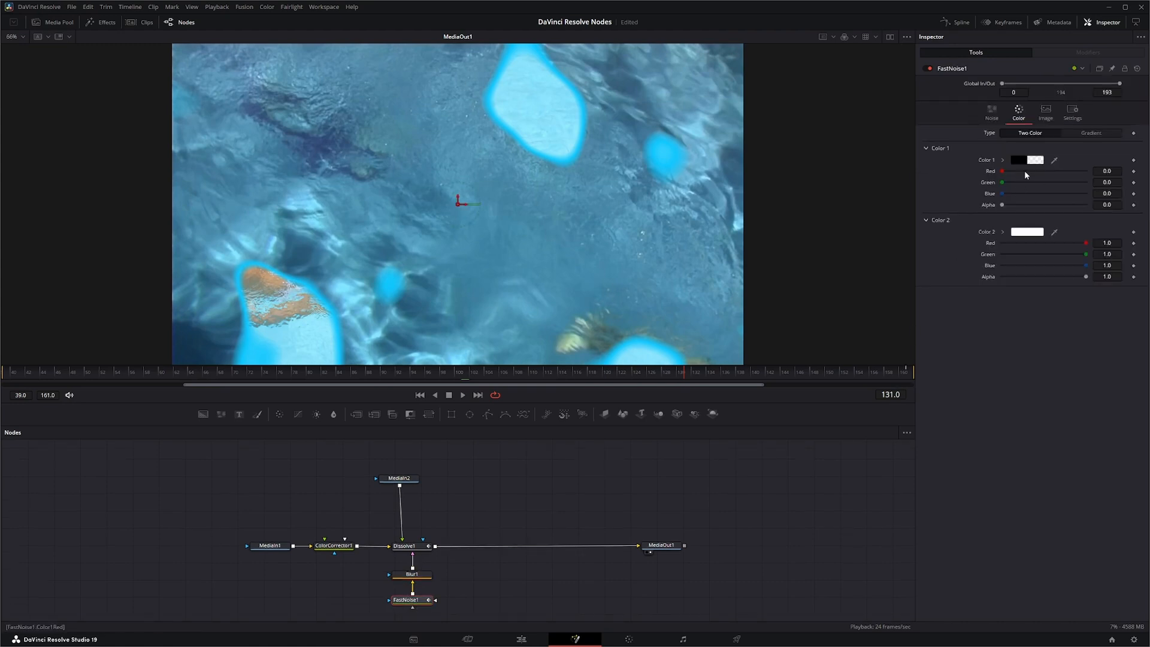
Keyframe Seethe, set Seethe Rate to 0.2 and play back the churning wipe
{"action": "left_click", "coordinate": [991, 113]}
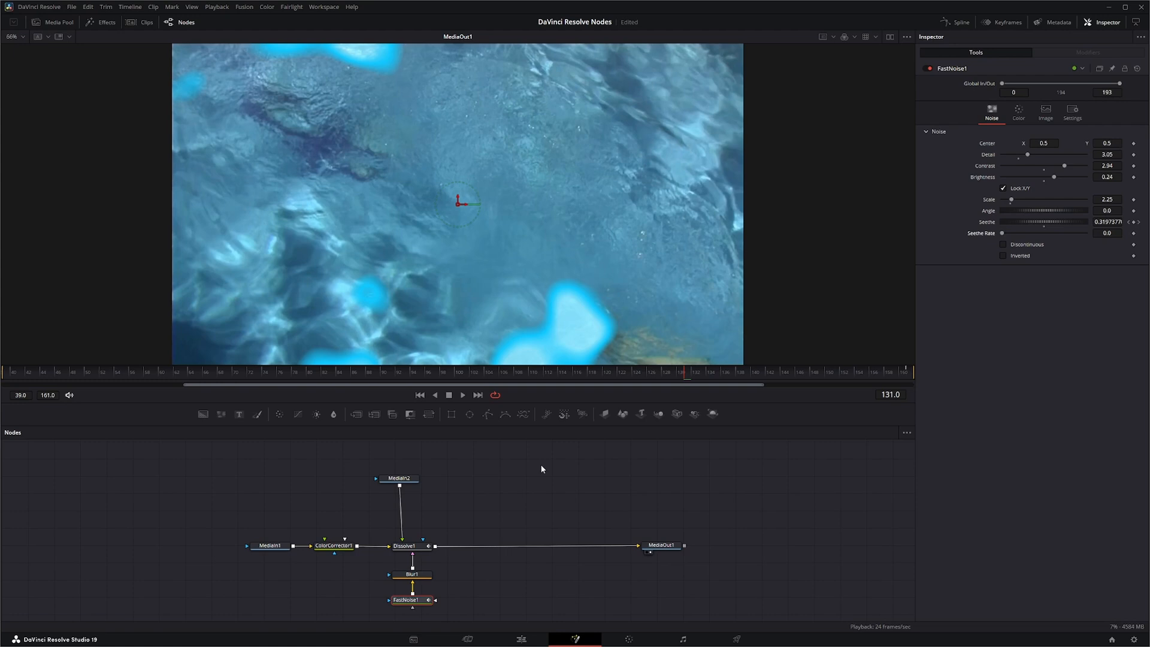
{"action": "left_click", "coordinate": [462, 394]}
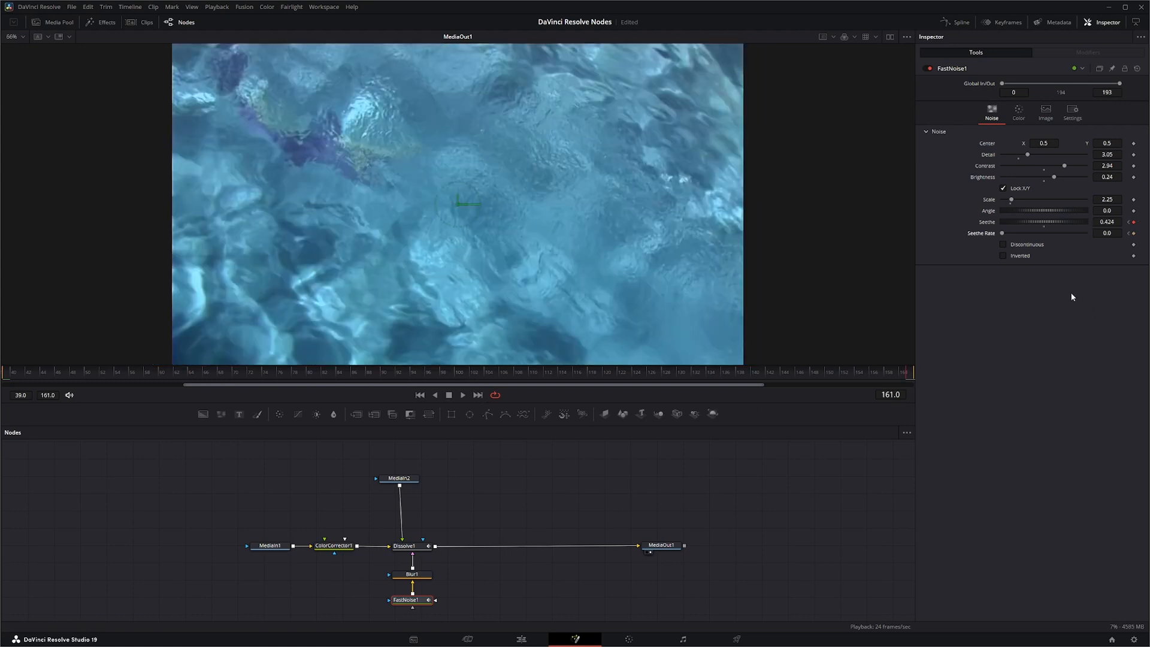
{"action": "left_click", "coordinate": [1106, 234]}
{"action": "type", "text": "0.2"}
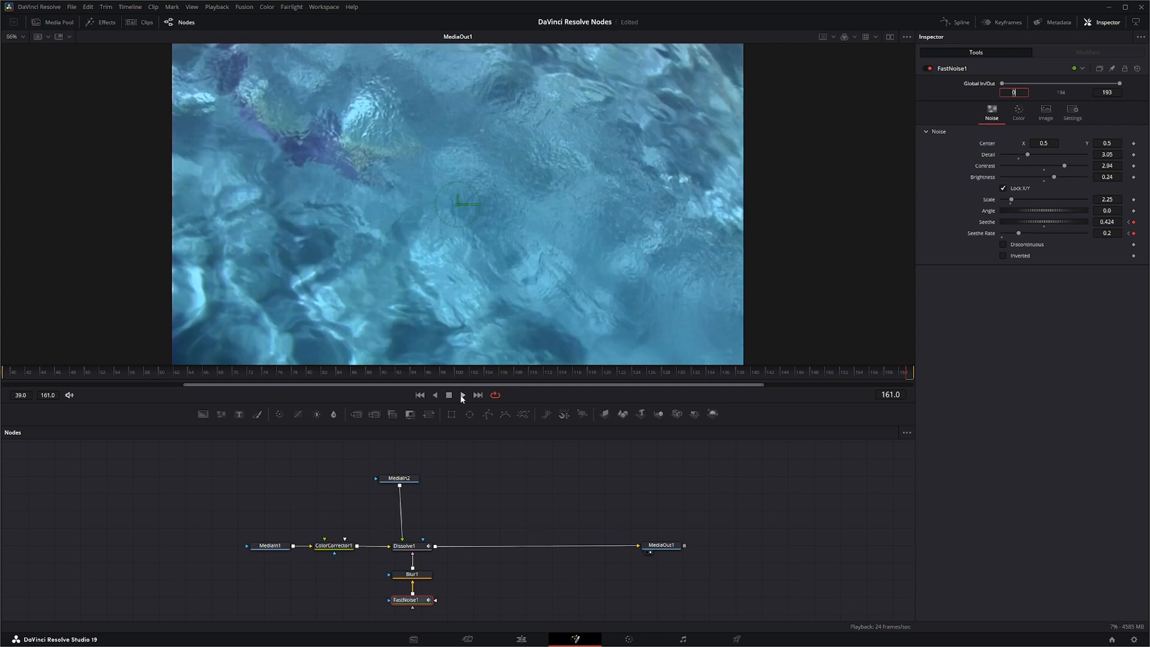
{"action": "left_click", "coordinate": [462, 393]}
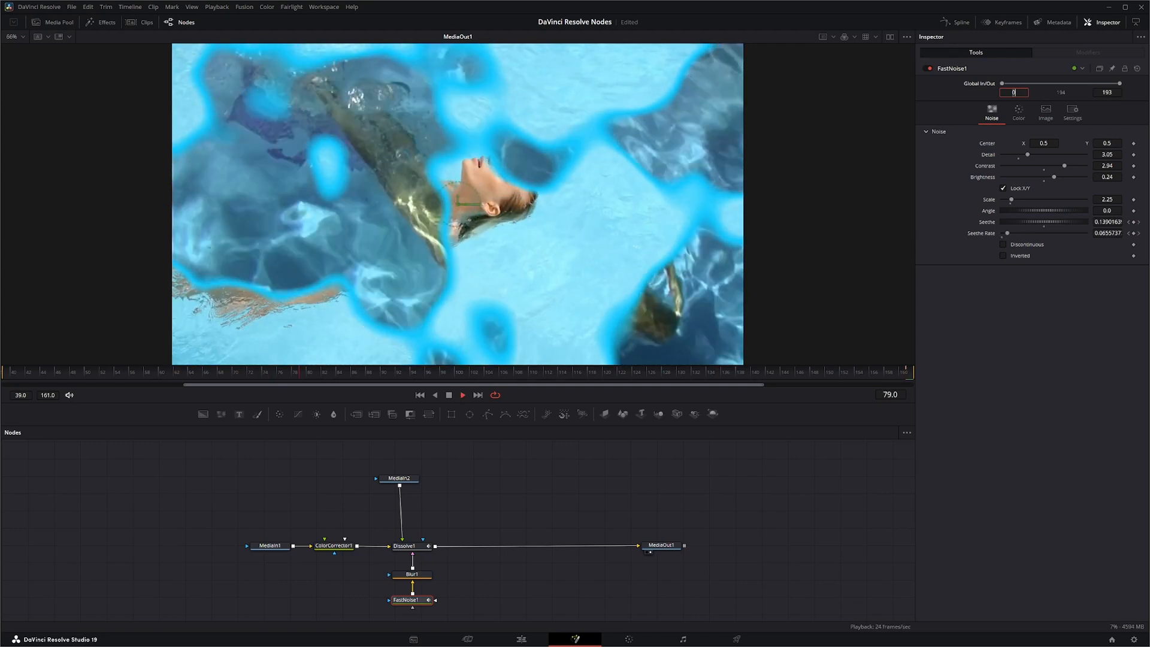